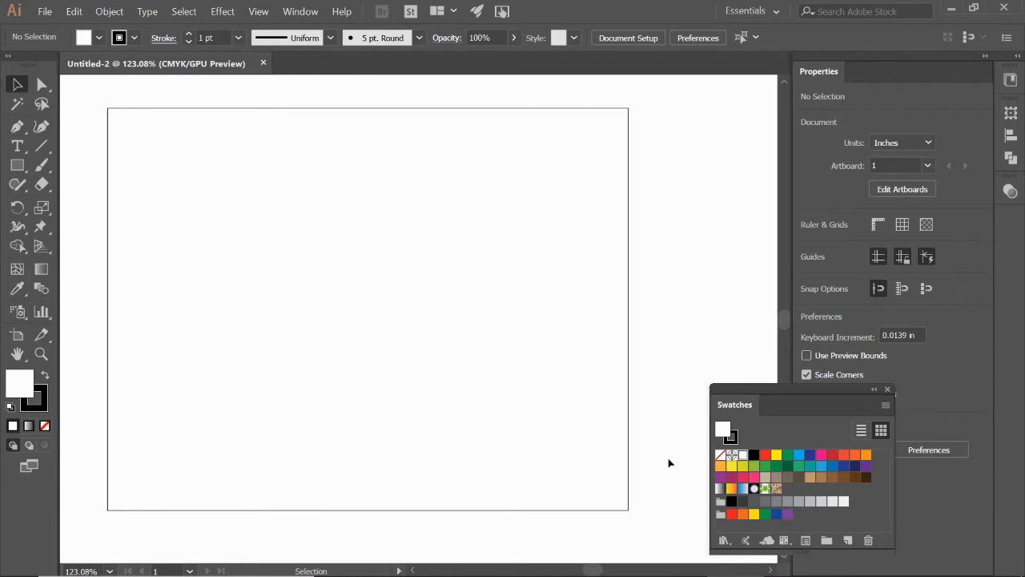
mouse_move(81, 173)
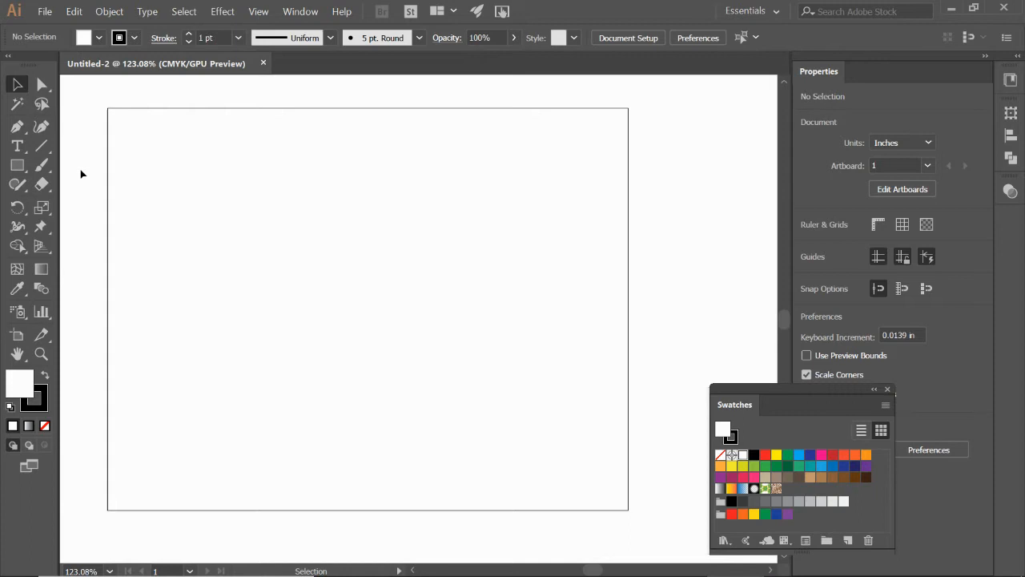
mouse_move(16, 145)
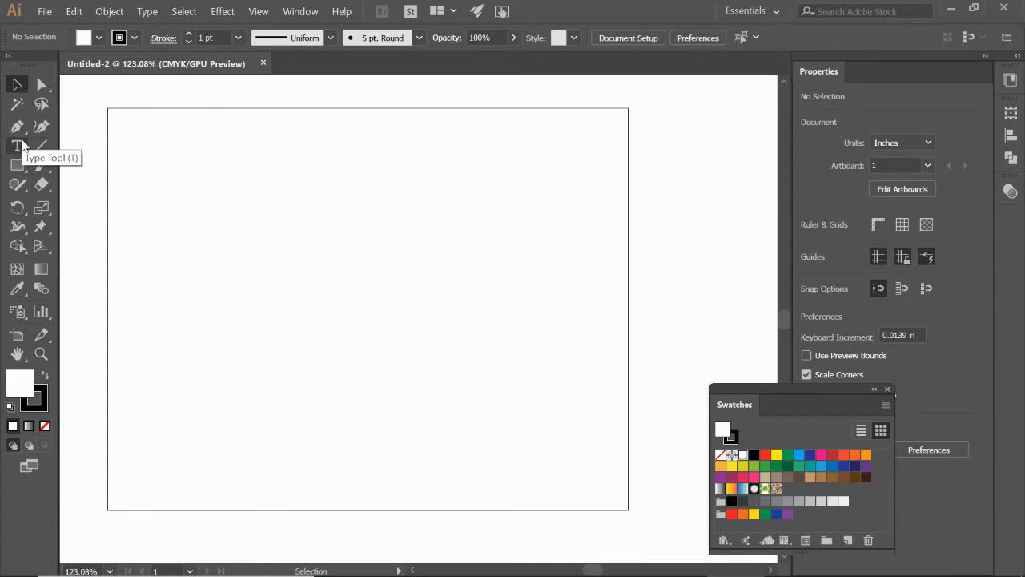
mouse_move(18, 165)
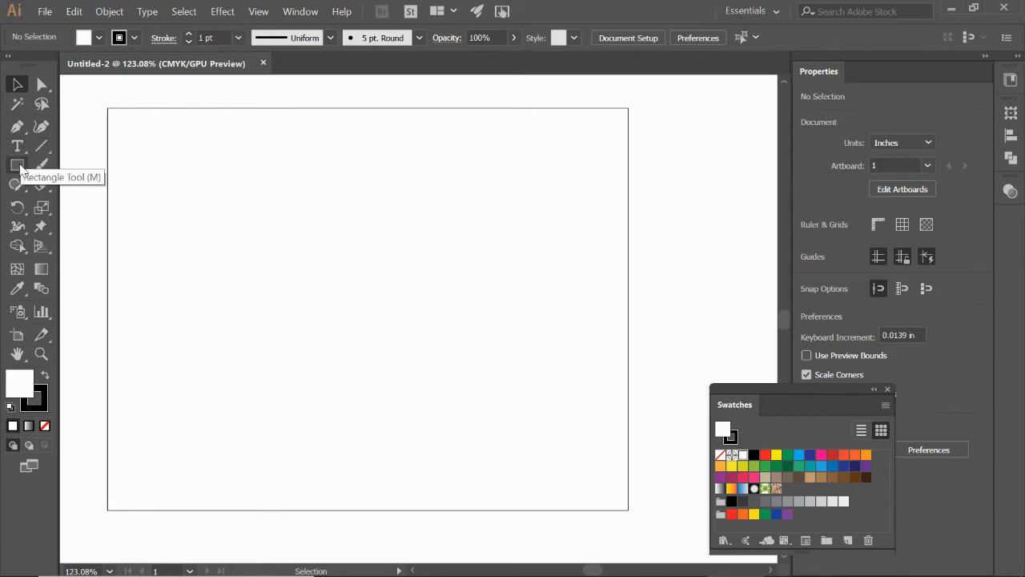
Draw a square and two taller rectangles in a row near the artboard's top-left
click(17, 165)
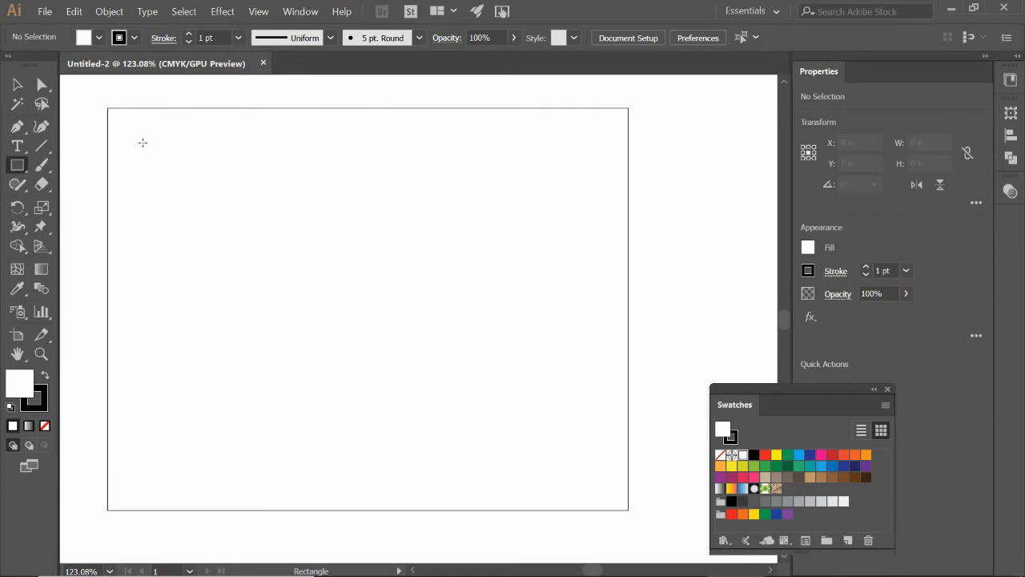
drag(142, 149, 231, 232)
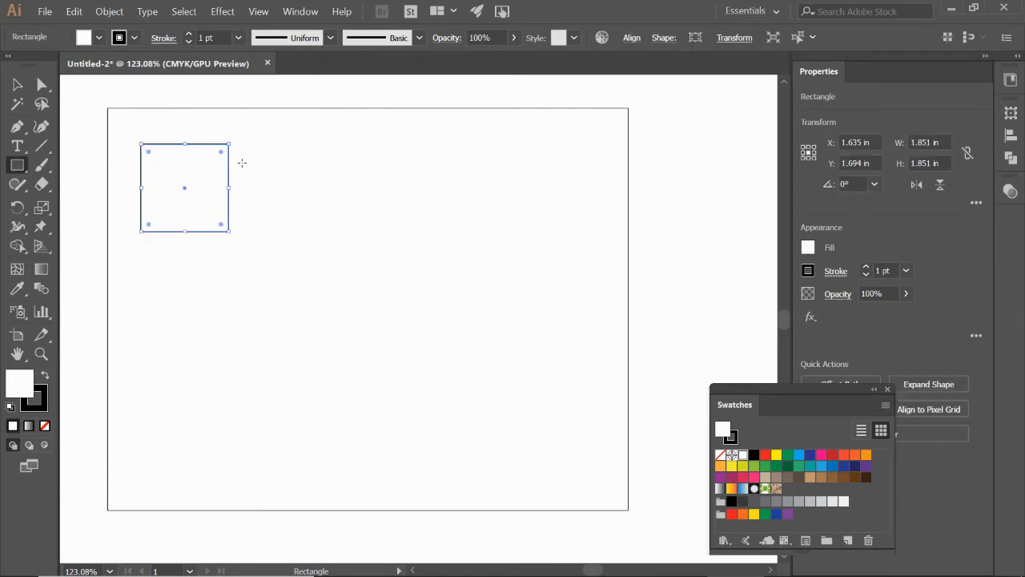
drag(241, 164, 292, 252)
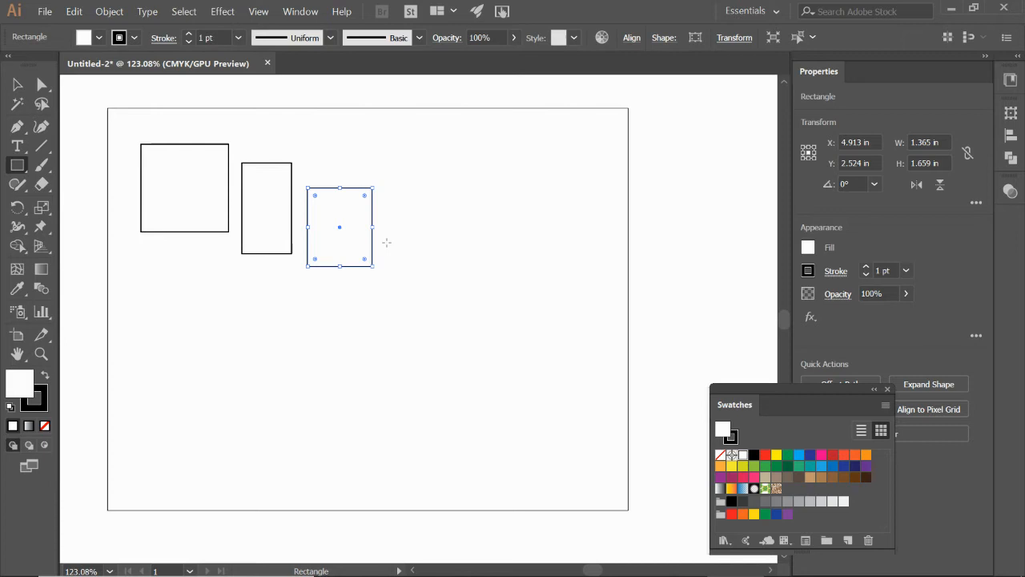
mouse_move(260, 129)
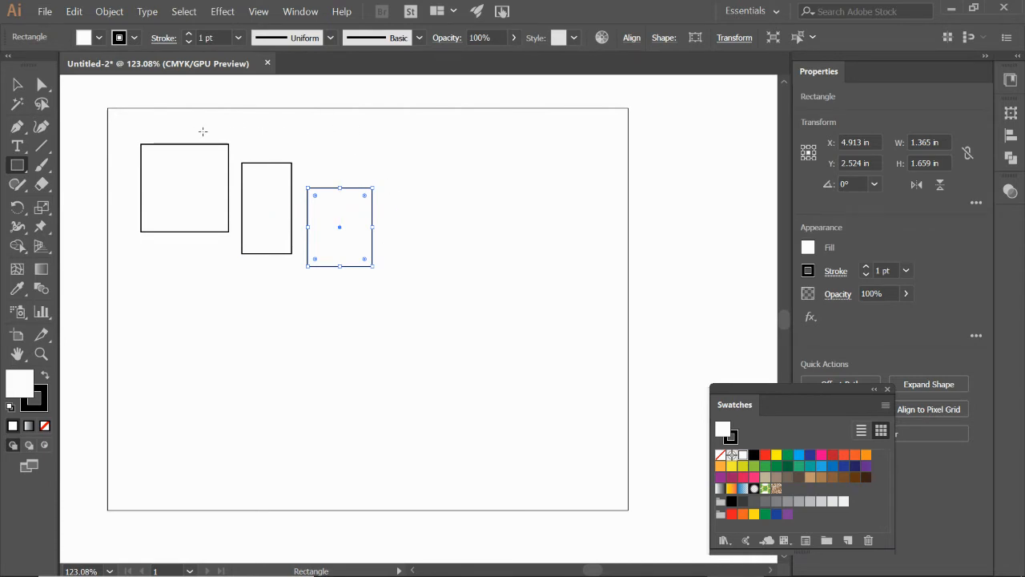
mouse_move(12, 81)
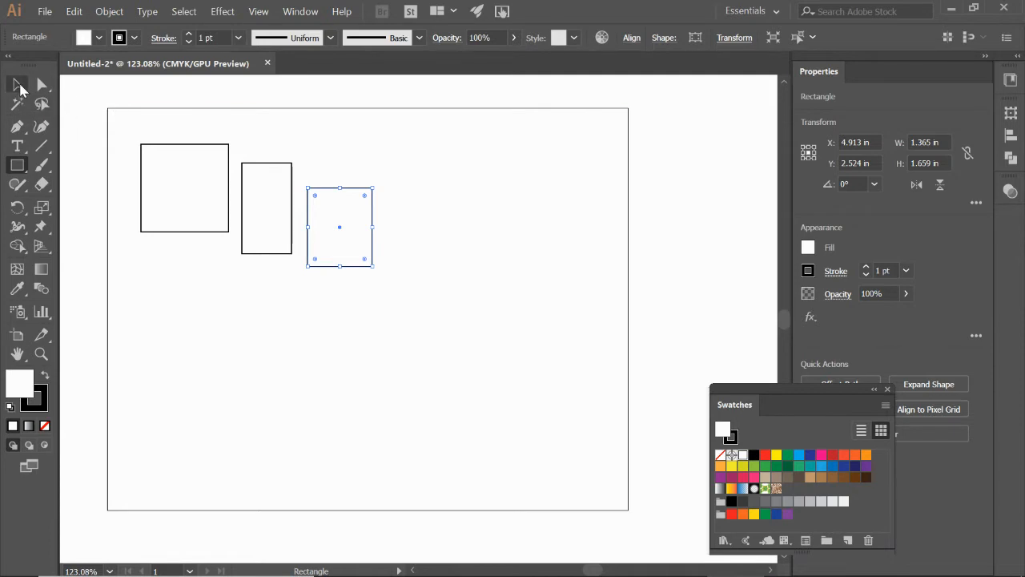
Select the two taller rectangles with the Selection Tool and delete them
click(14, 82)
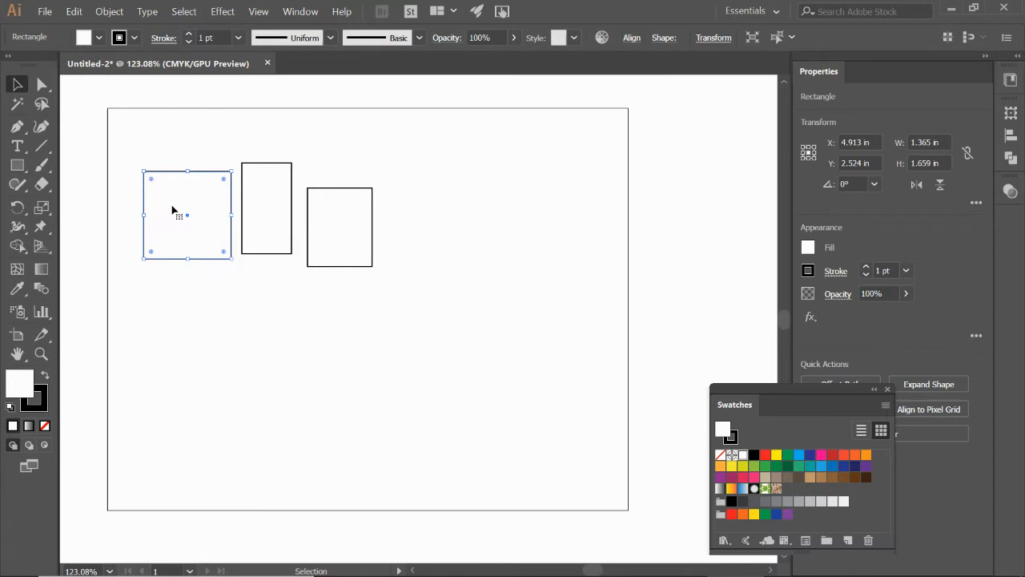
drag(338, 227, 338, 196)
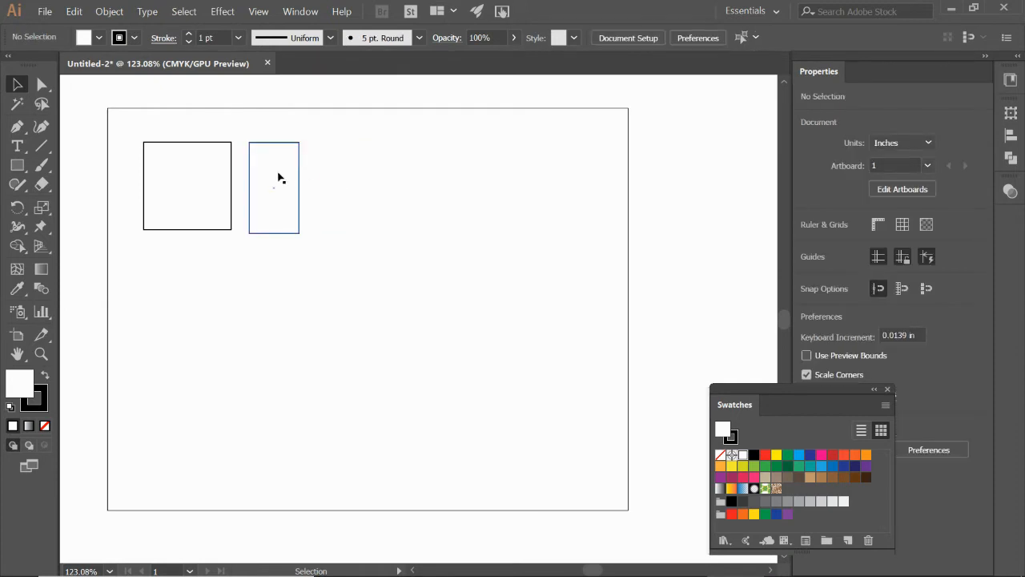
drag(273, 186, 198, 193)
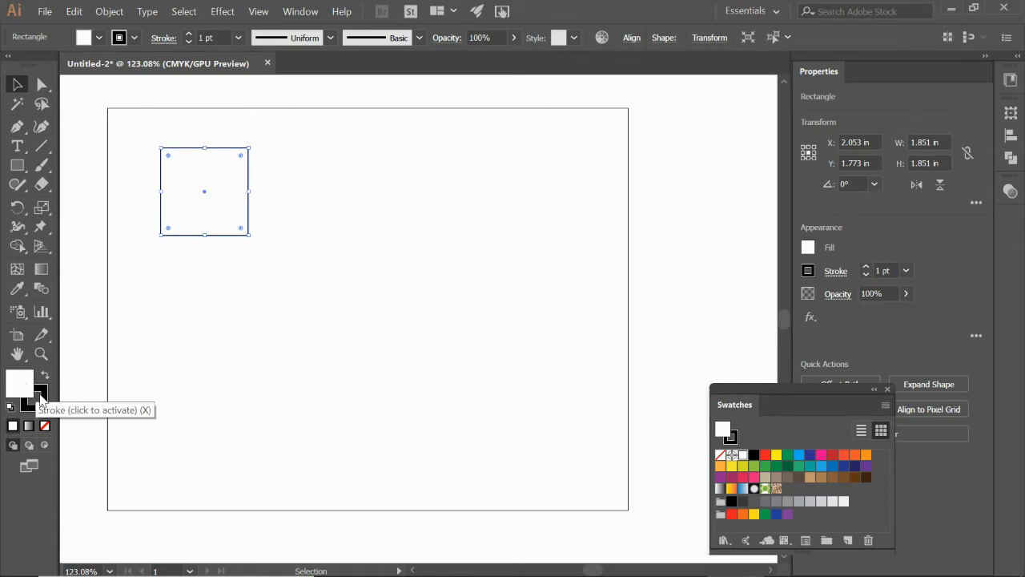
mouse_move(24, 391)
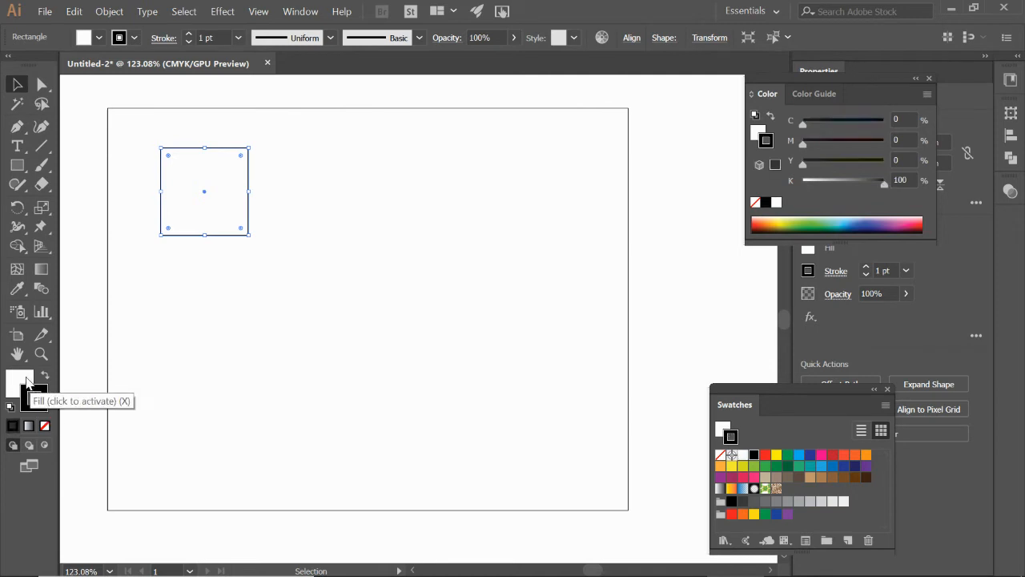
Make the Fill box active so the square's fill can be recoloured
click(14, 385)
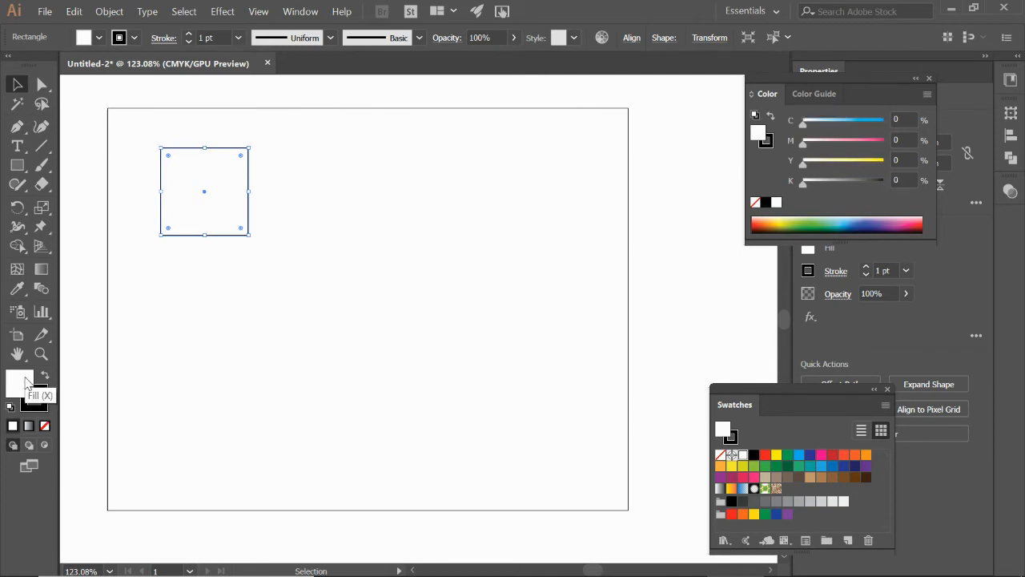
mouse_move(84, 400)
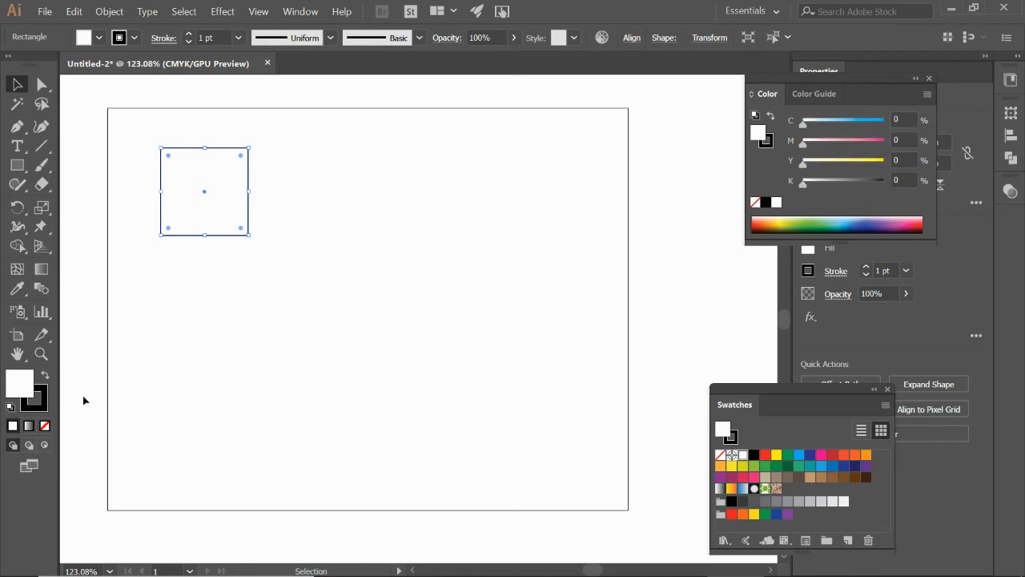
mouse_move(492, 327)
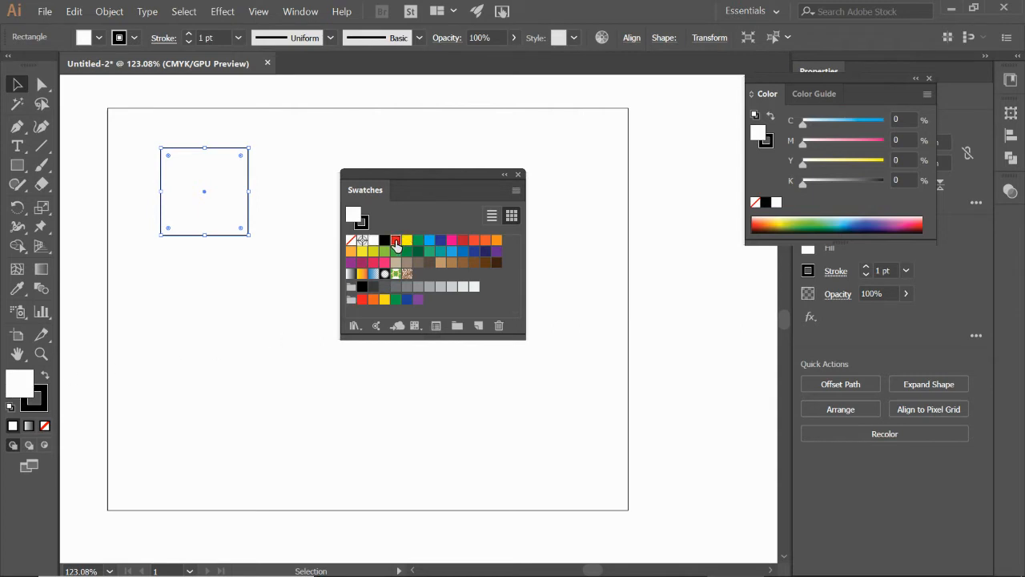
Fill the square red, give it a 14 pt cyan stroke, and close the Color Guide
click(395, 240)
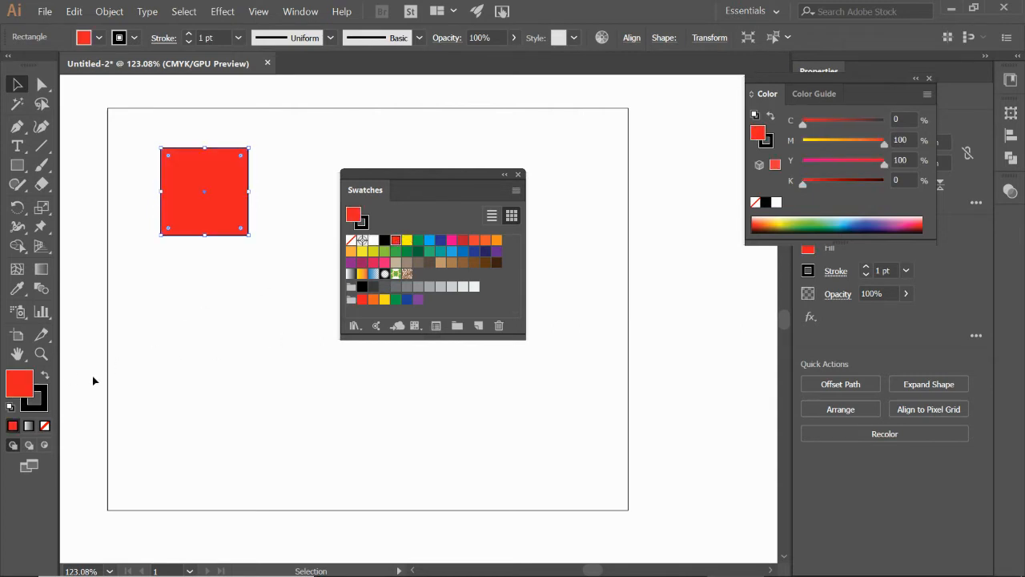
mouse_move(38, 406)
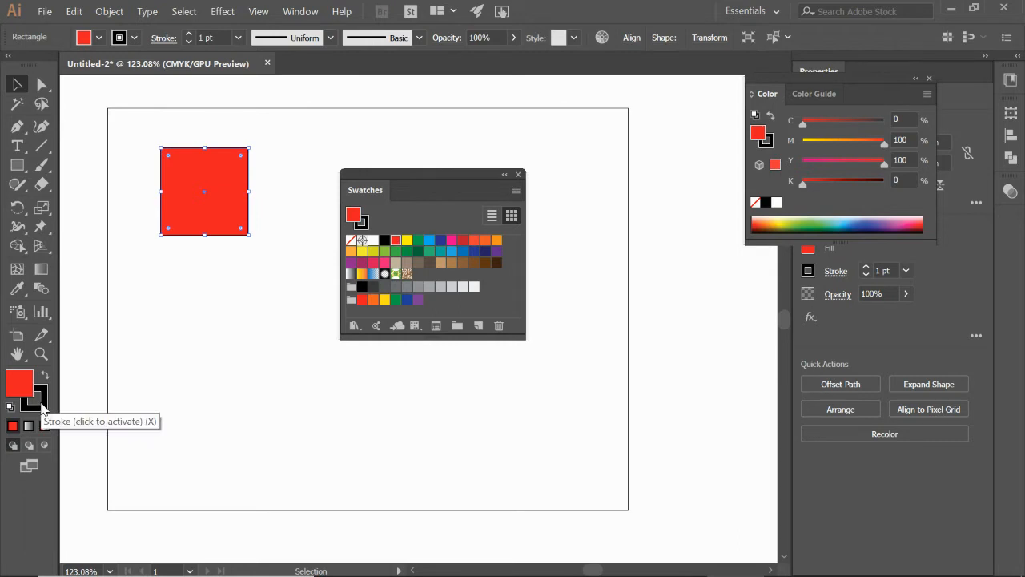
click(34, 399)
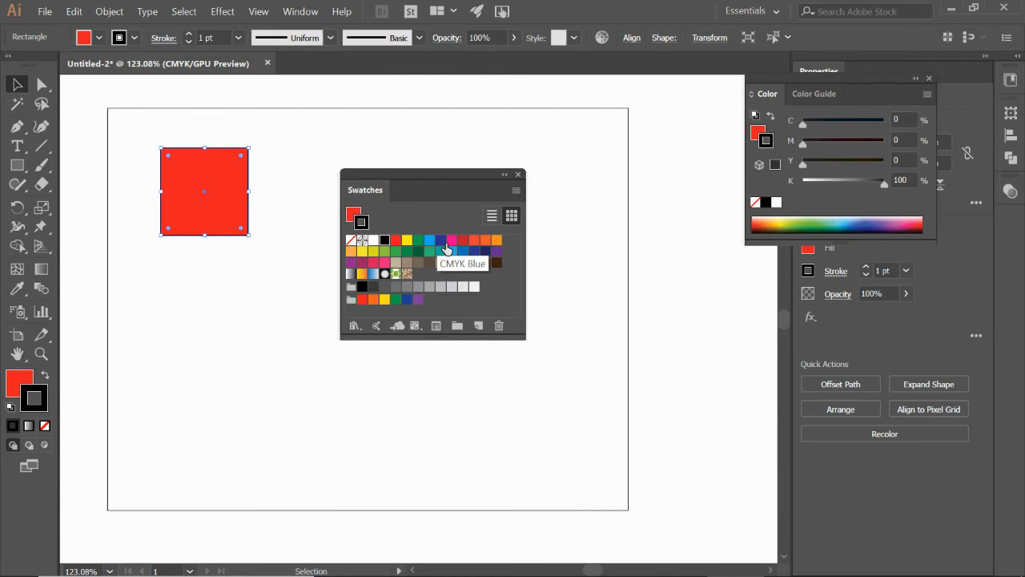
mouse_move(429, 243)
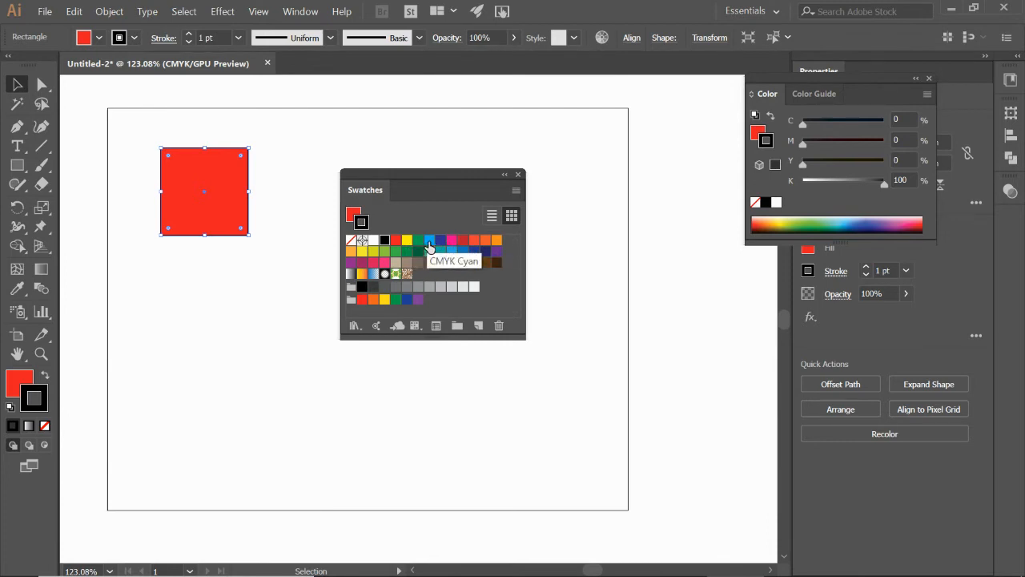
click(419, 239)
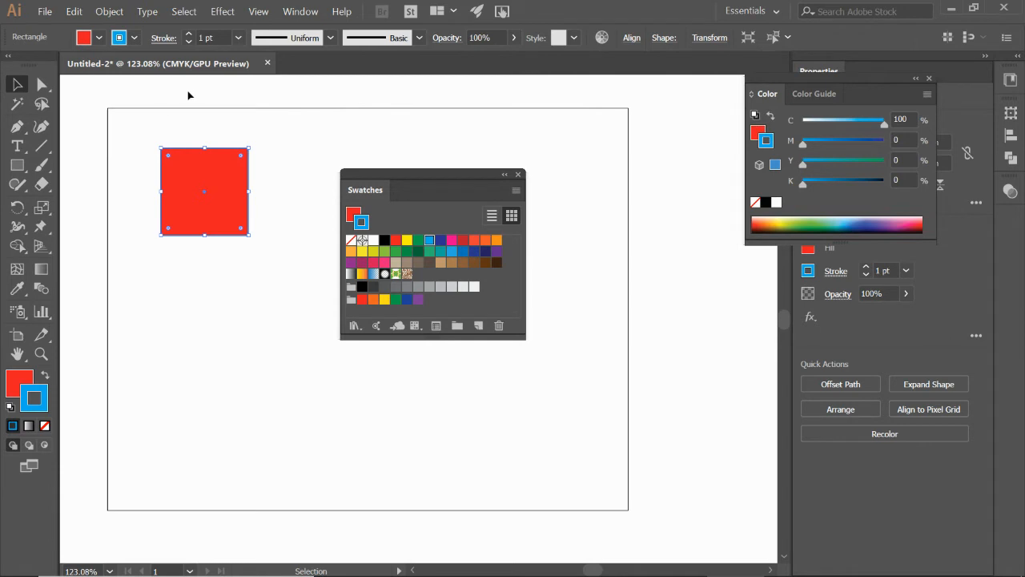
mouse_move(189, 38)
text(14)
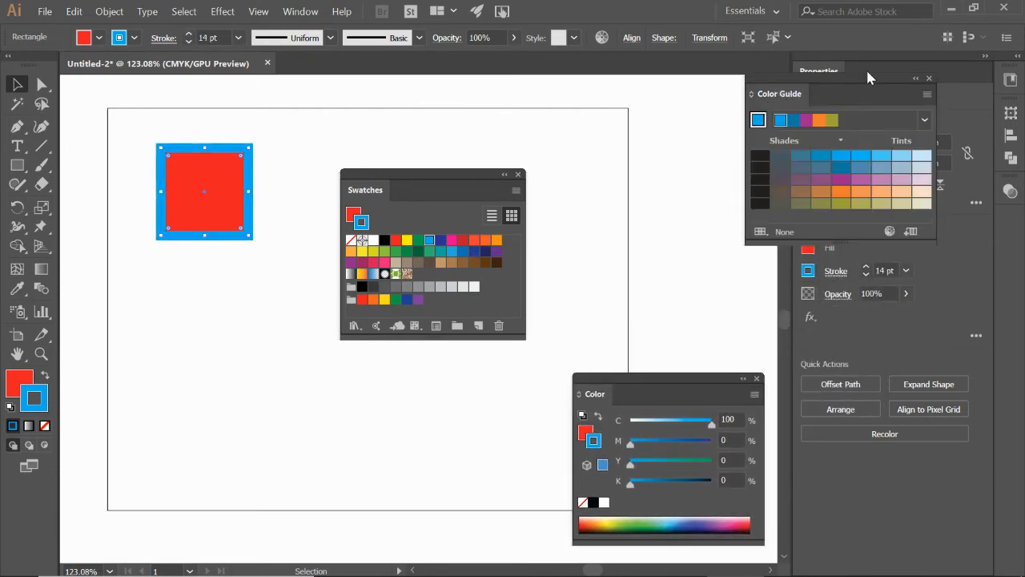
click(929, 77)
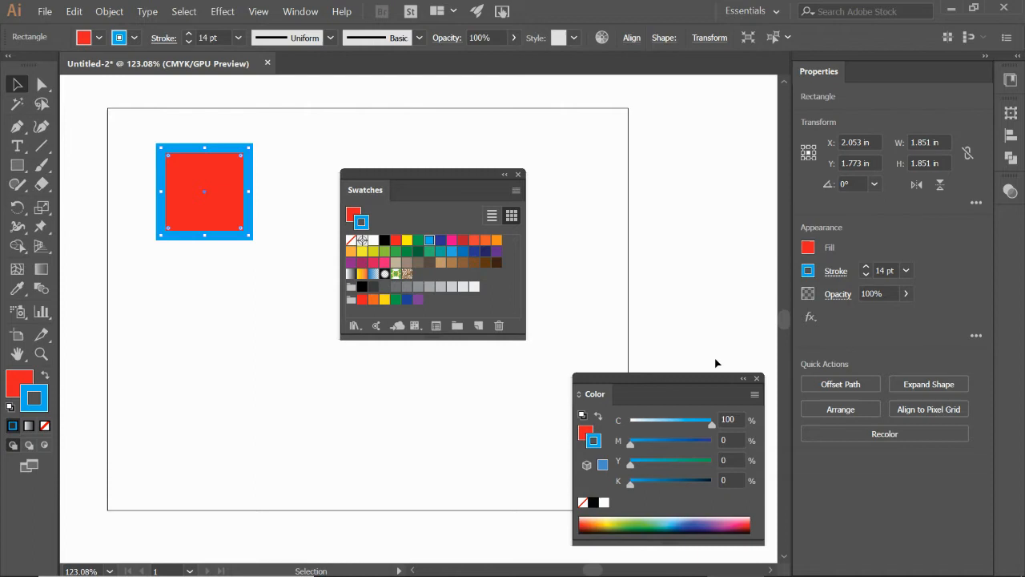
Collapse the Color panel and change the square's outline colour to black
click(754, 395)
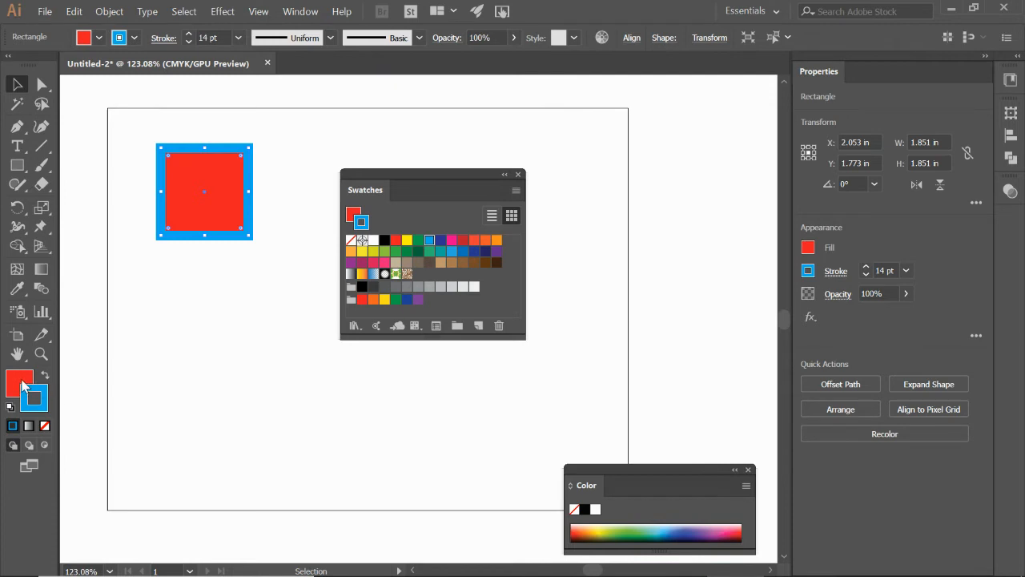
mouse_move(15, 380)
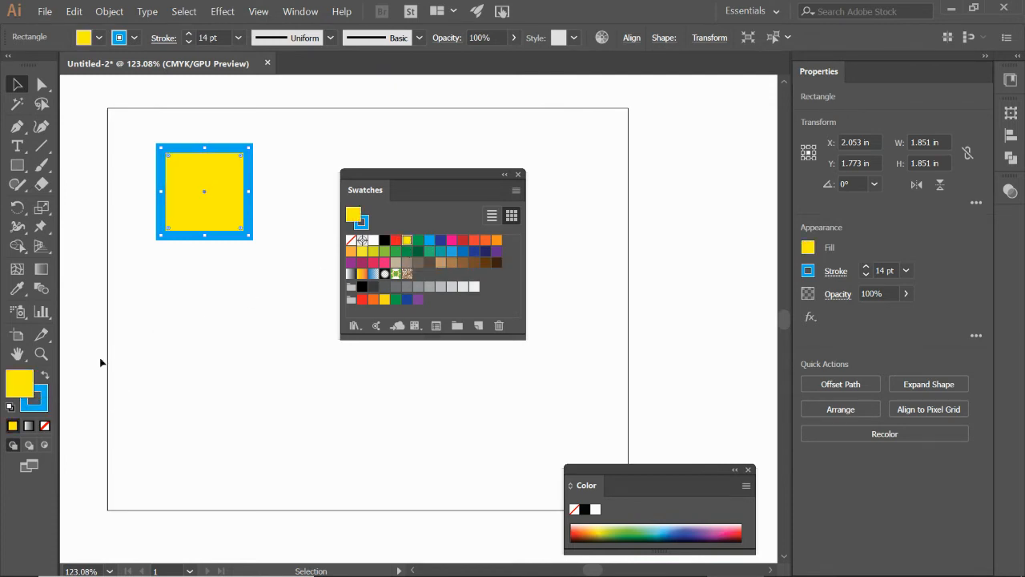
click(35, 398)
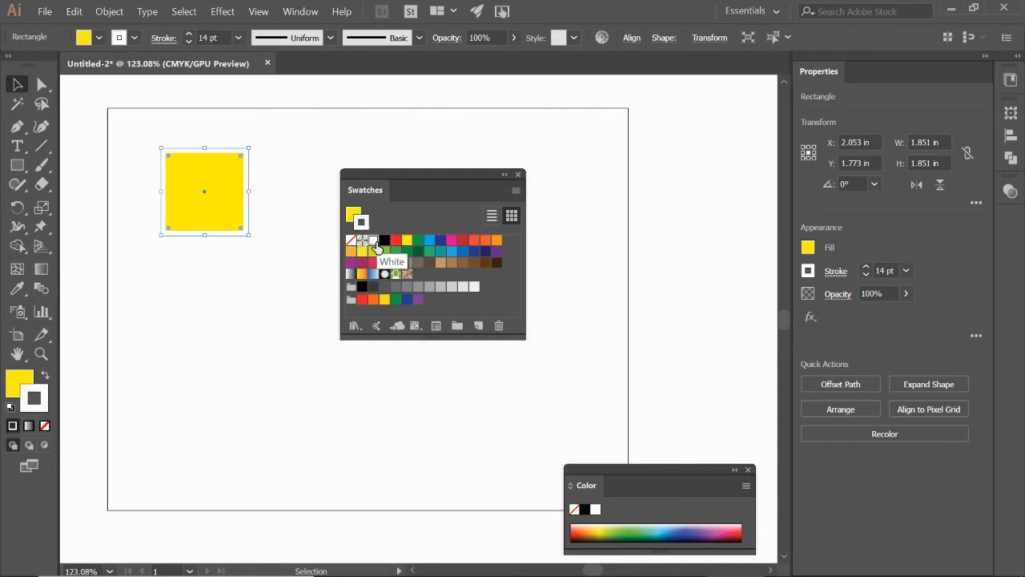
click(383, 241)
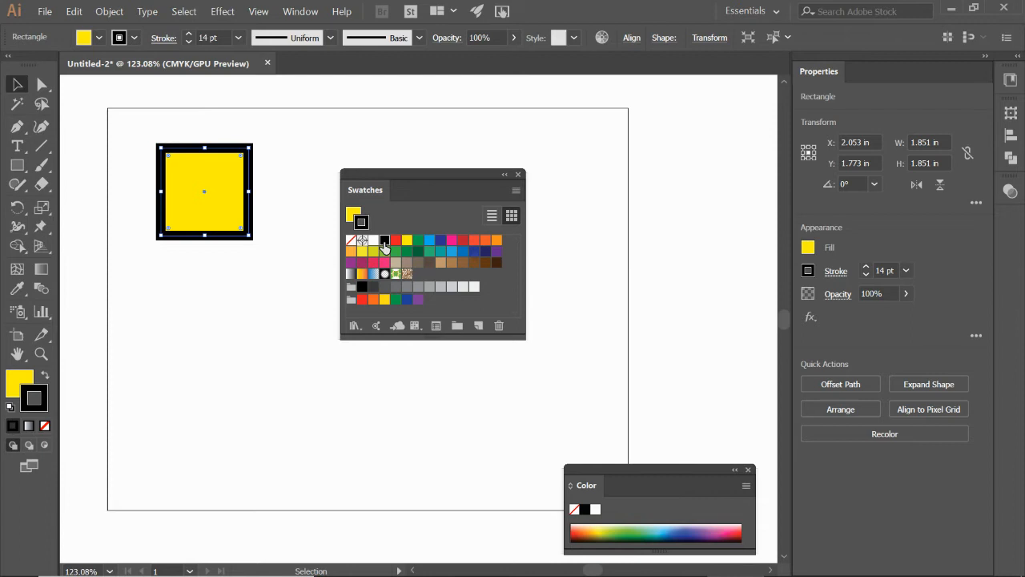
mouse_move(307, 247)
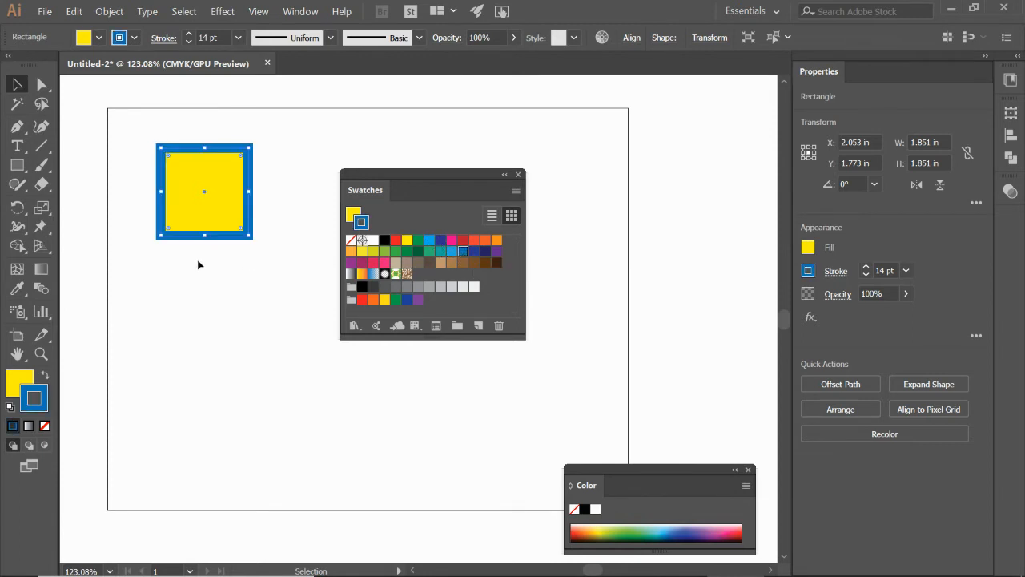
mouse_move(13, 127)
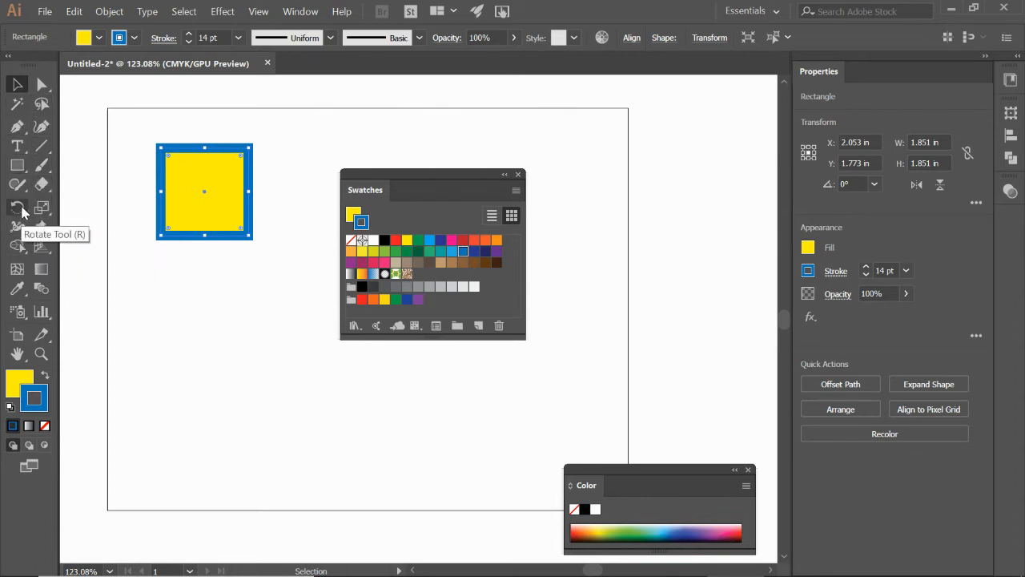
mouse_move(16, 164)
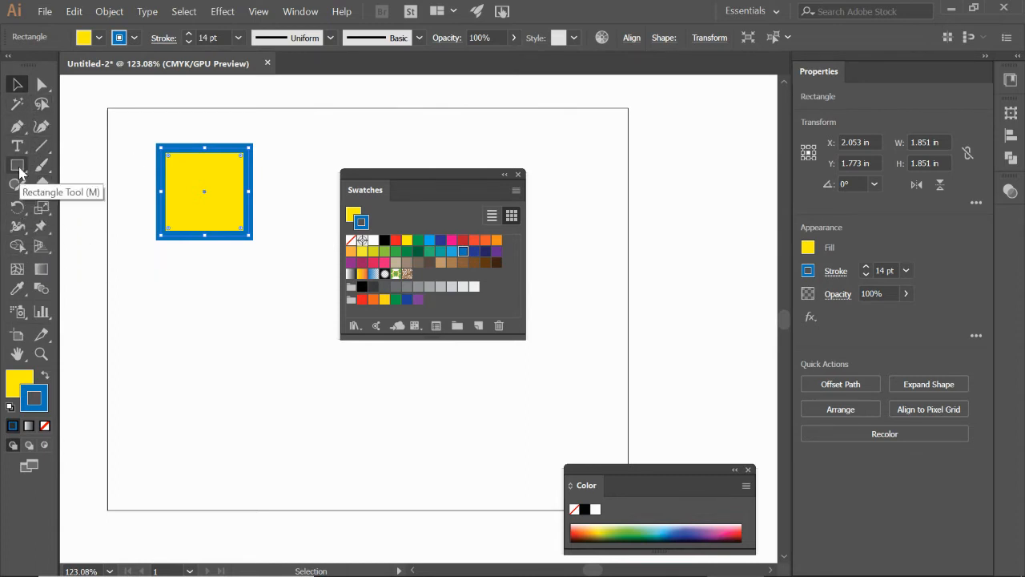
Draw a yellow circle below the ellipse and a star to its right
click(16, 166)
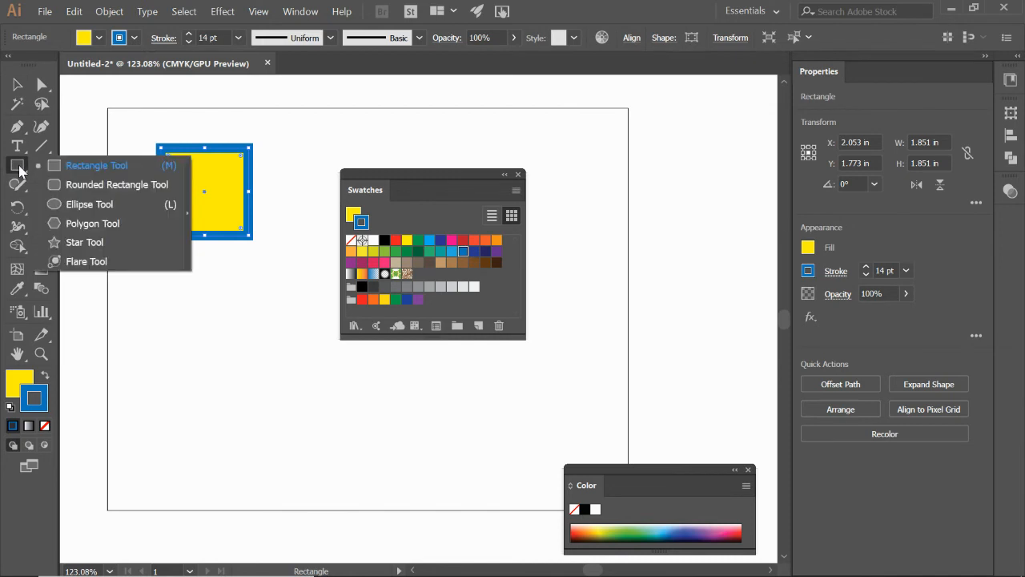
mouse_move(90, 205)
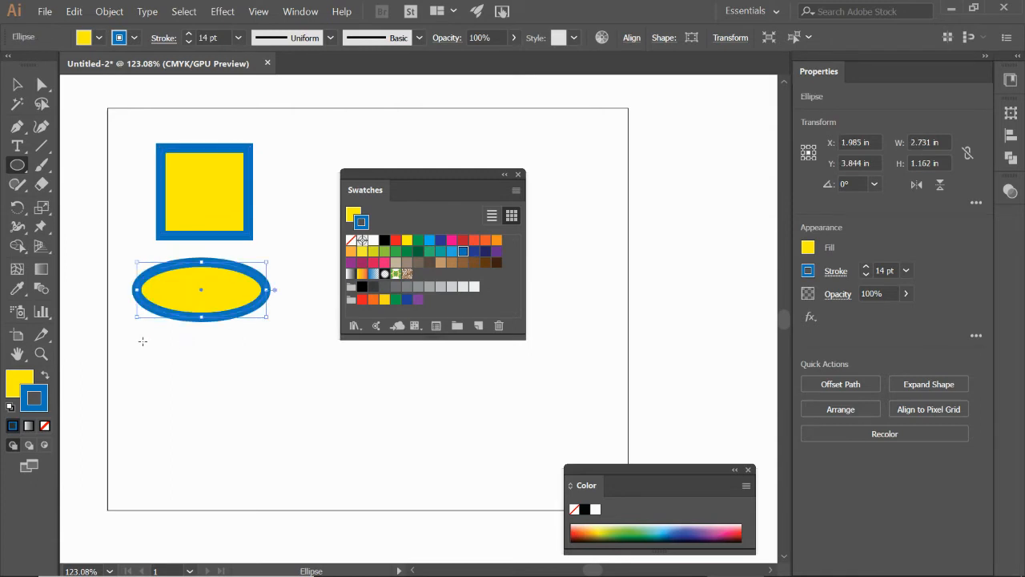
drag(142, 340, 243, 387)
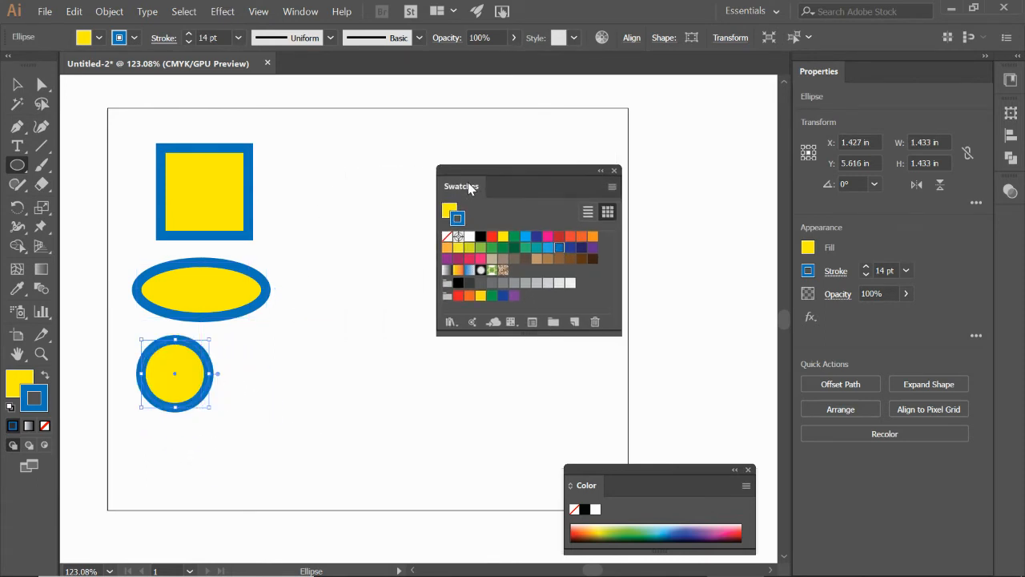
click(18, 165)
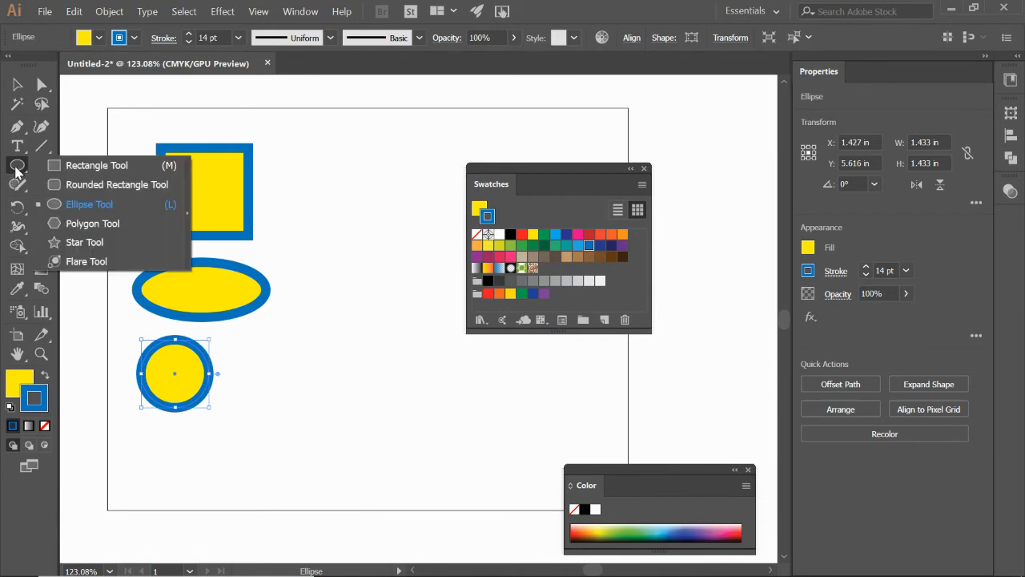
click(84, 241)
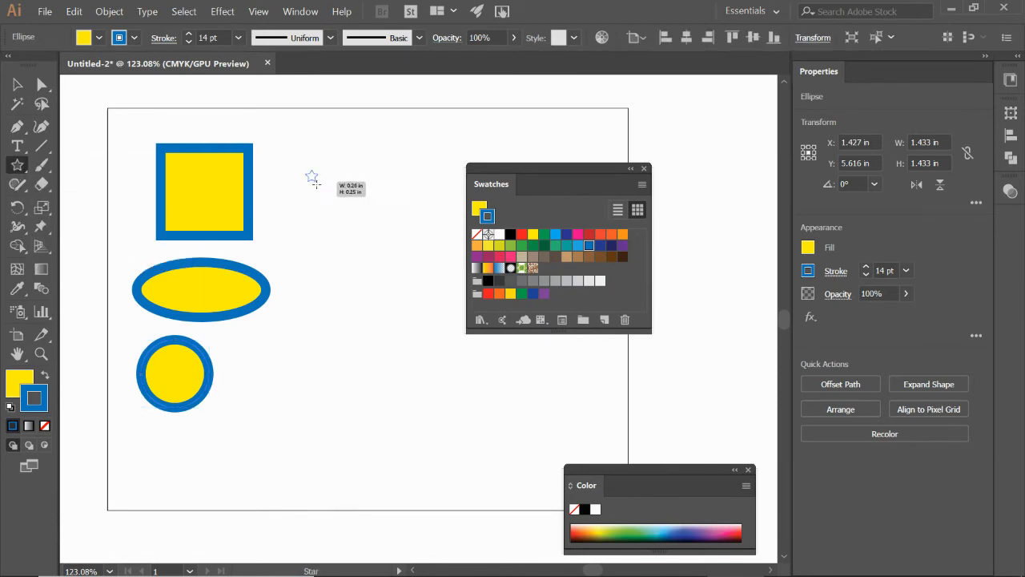
drag(310, 174, 339, 198)
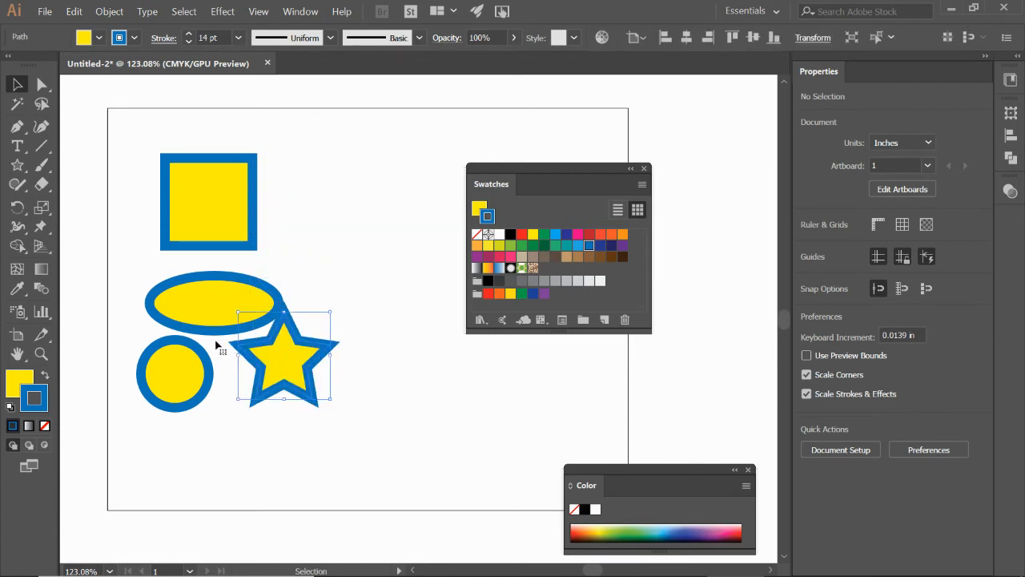
Shift-select the ellipse, circle, star and square for deletion
click(213, 302)
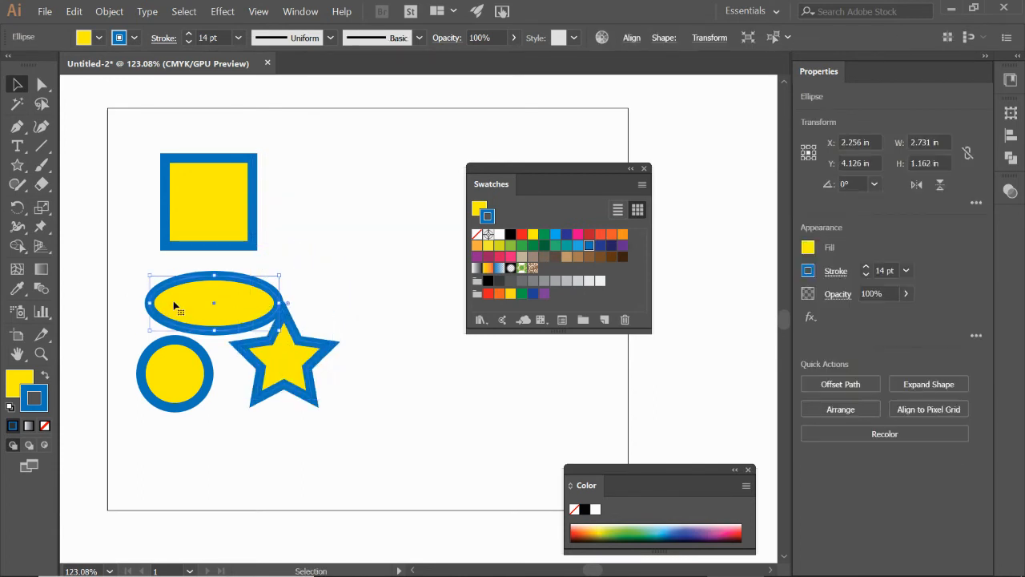
click(128, 300)
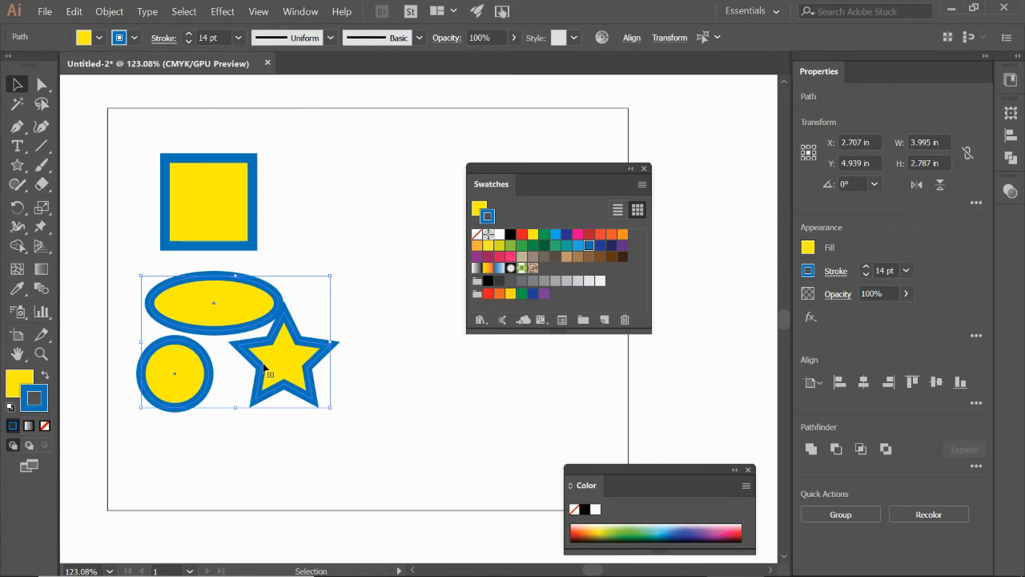
click(208, 202)
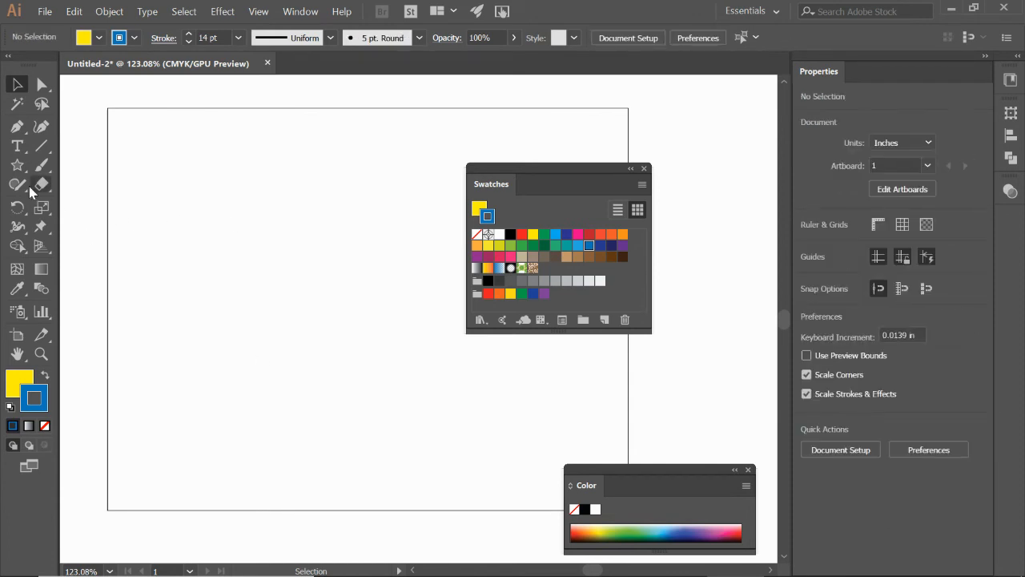
click(16, 165)
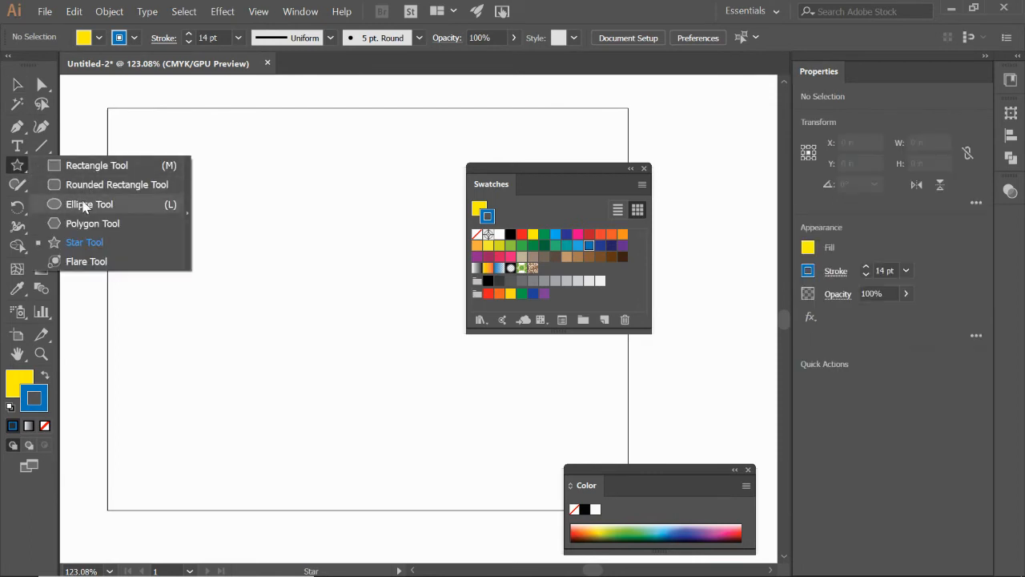
Draw the top circle with the Ellipse Tool, filled red with a black outline
click(88, 204)
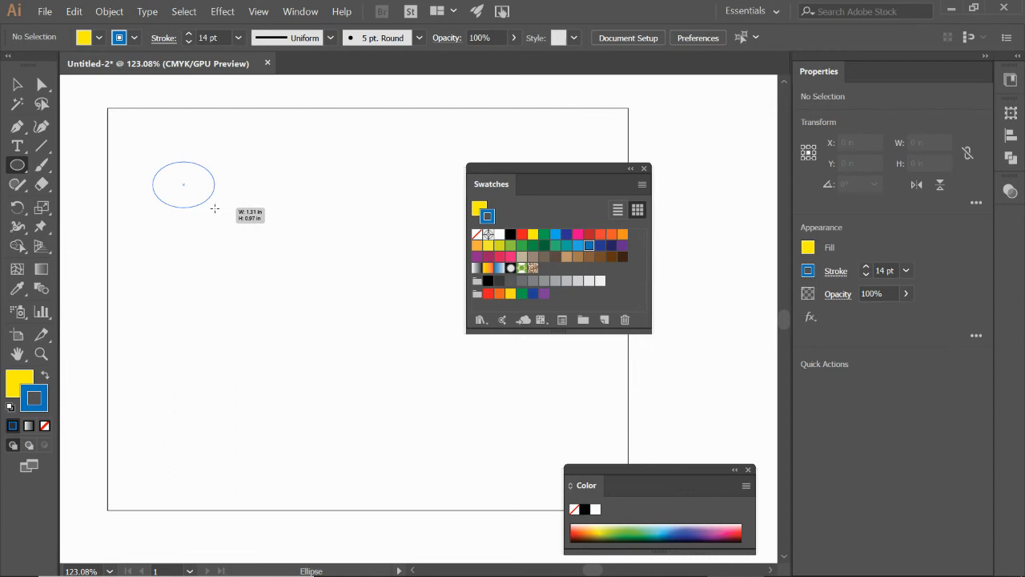
drag(213, 209, 236, 242)
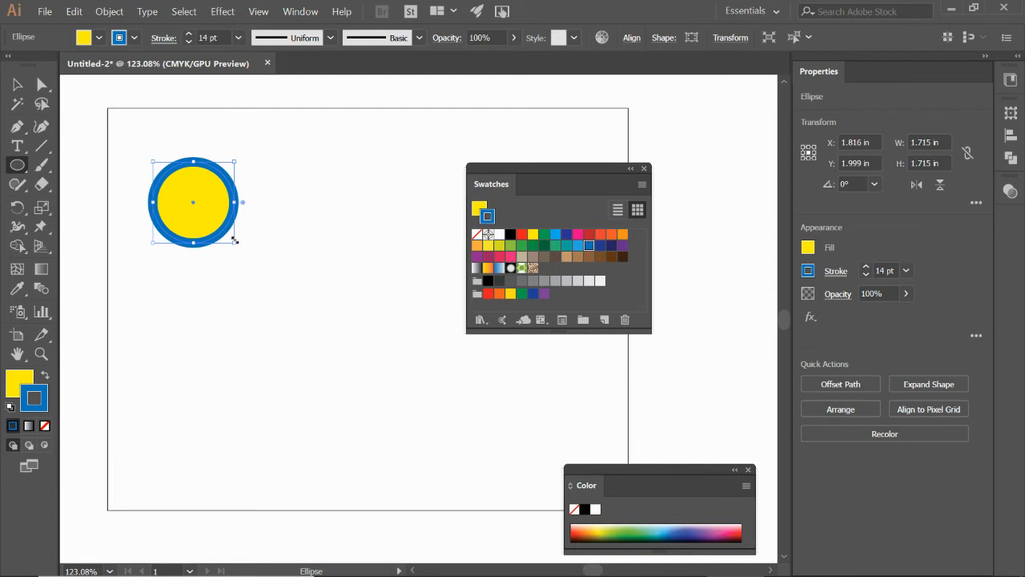
mouse_move(69, 350)
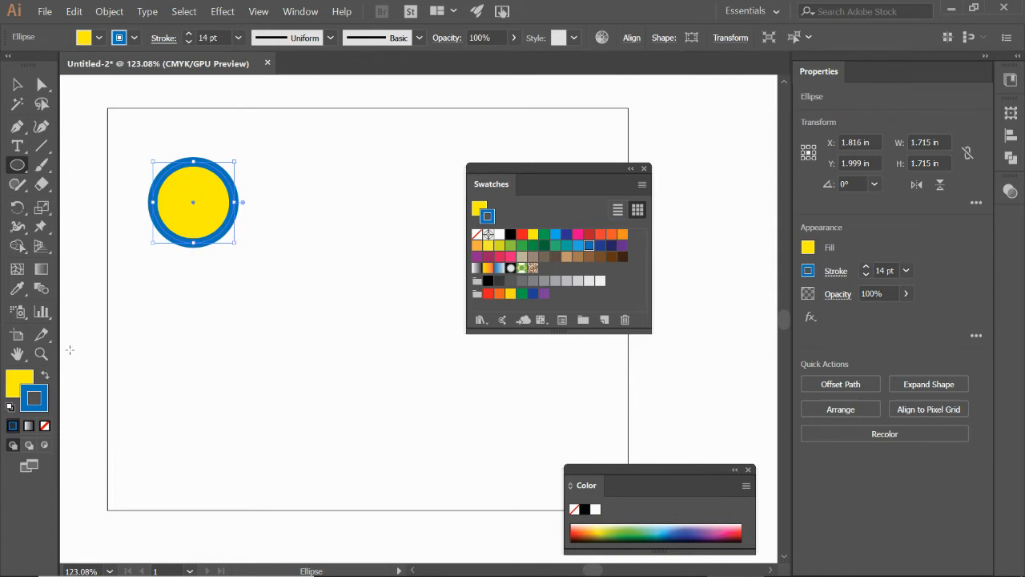
mouse_move(14, 385)
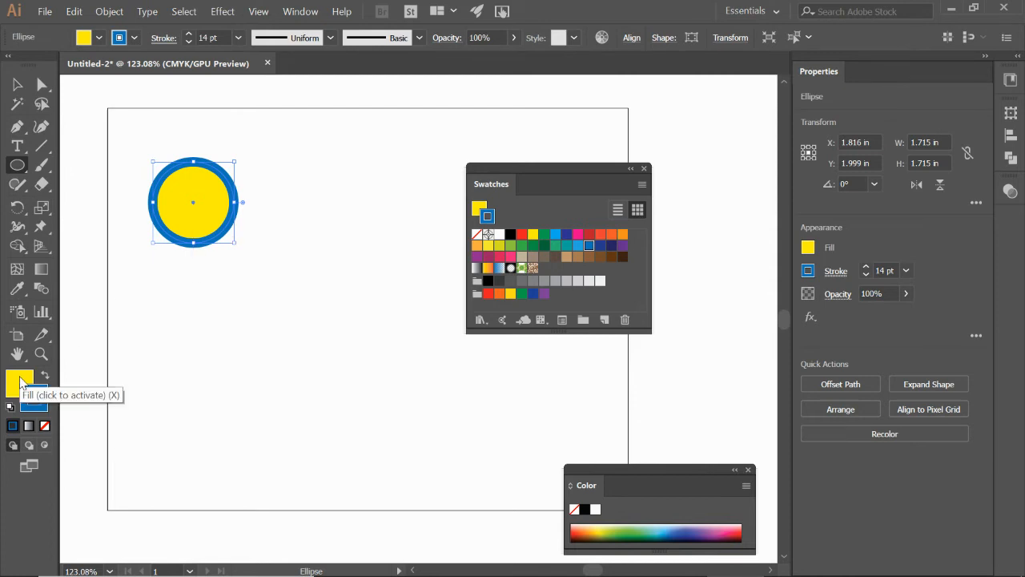
click(521, 233)
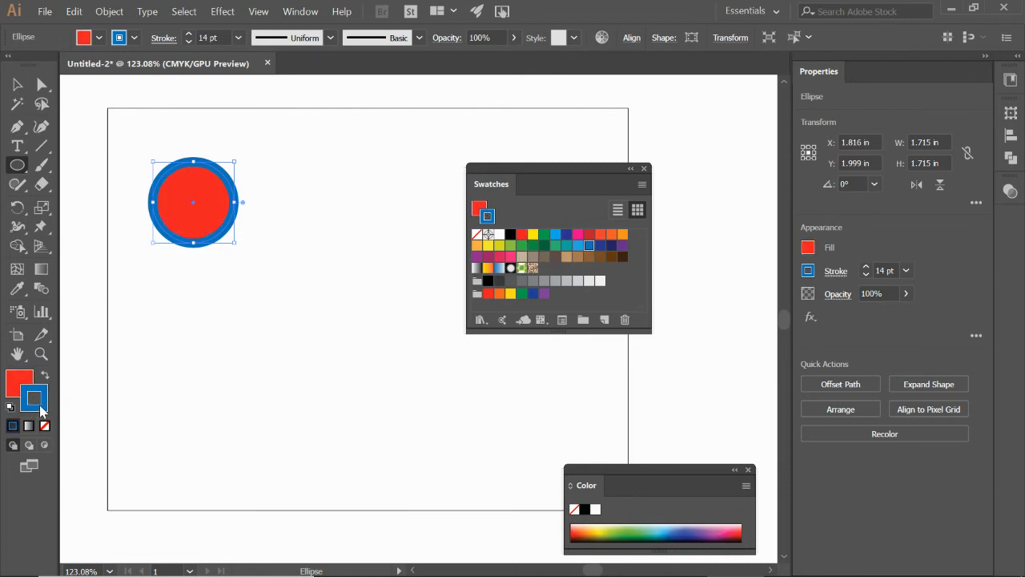
click(510, 234)
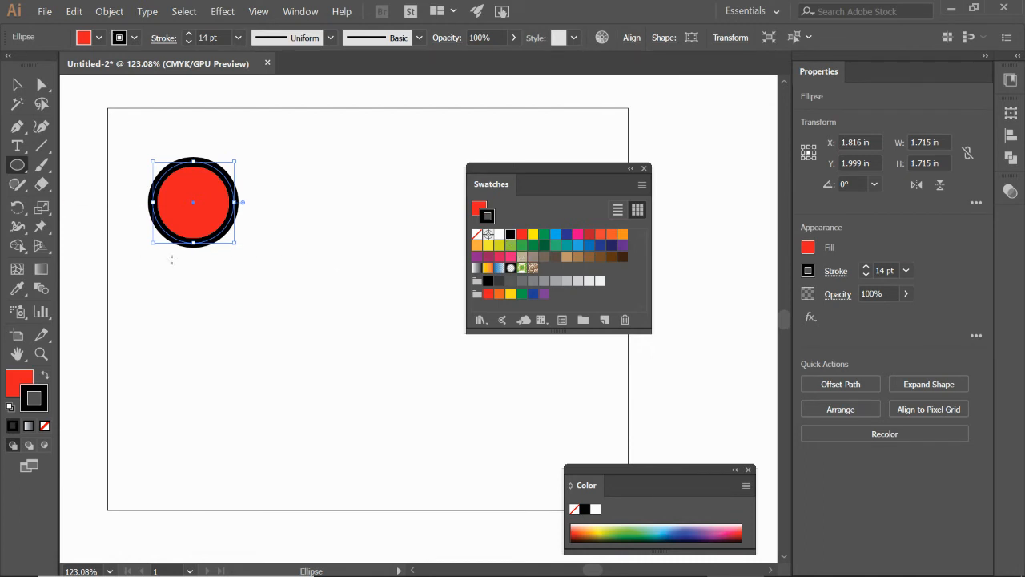
mouse_move(193, 253)
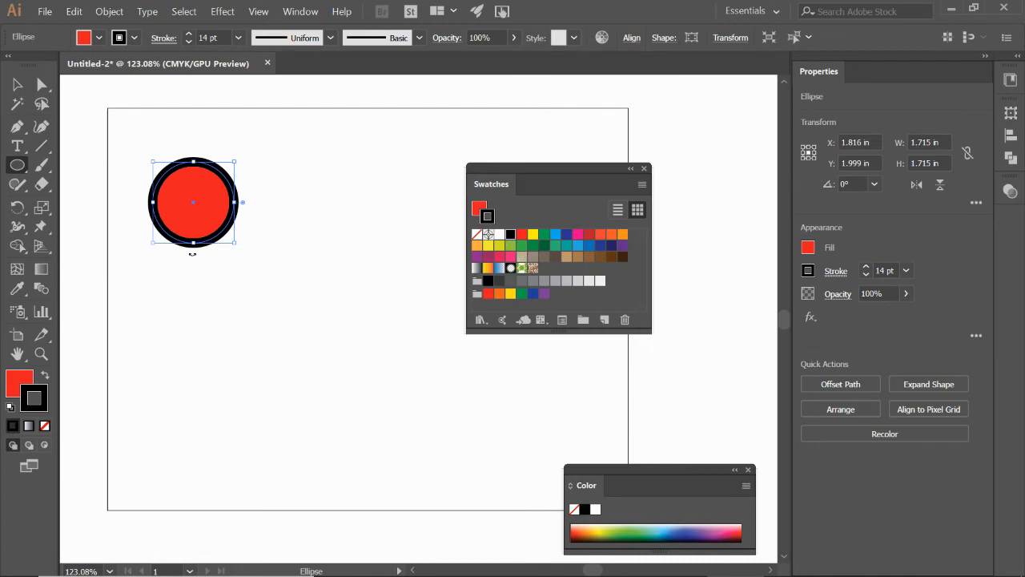
mouse_move(153, 266)
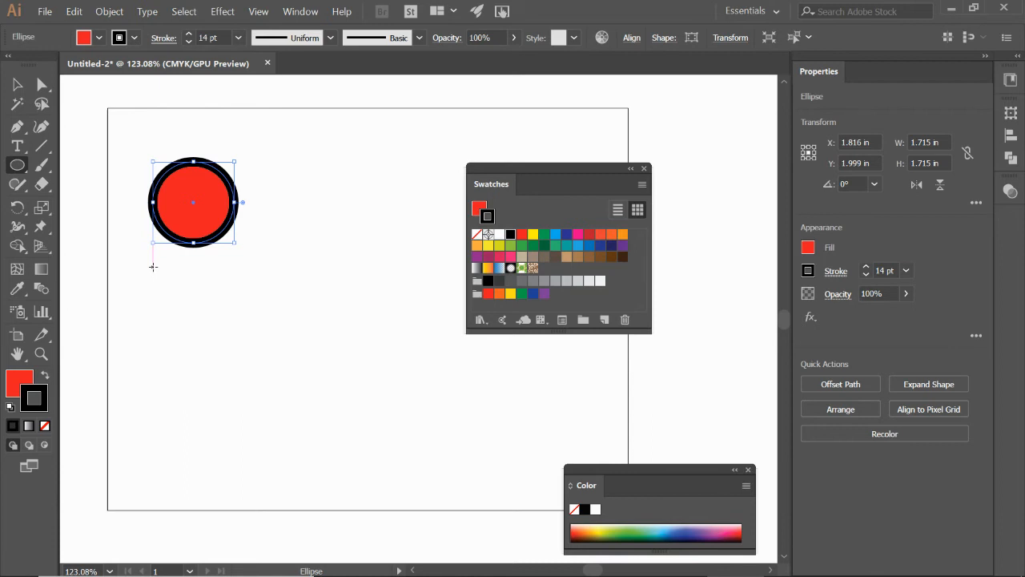
mouse_move(157, 263)
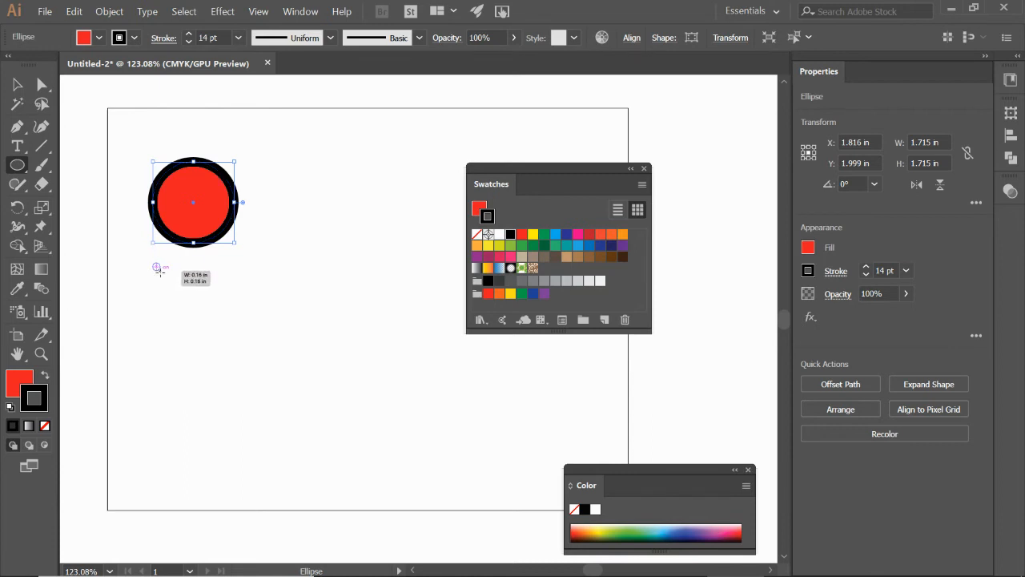
Add a yellow circle below the red one and a green circle at the bottom
drag(158, 269, 184, 288)
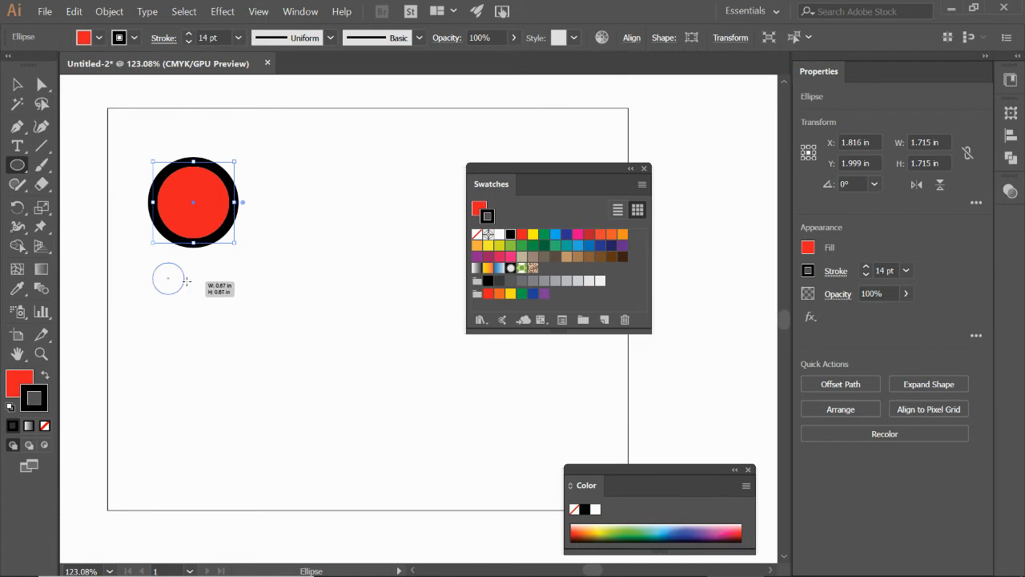
drag(168, 278, 232, 303)
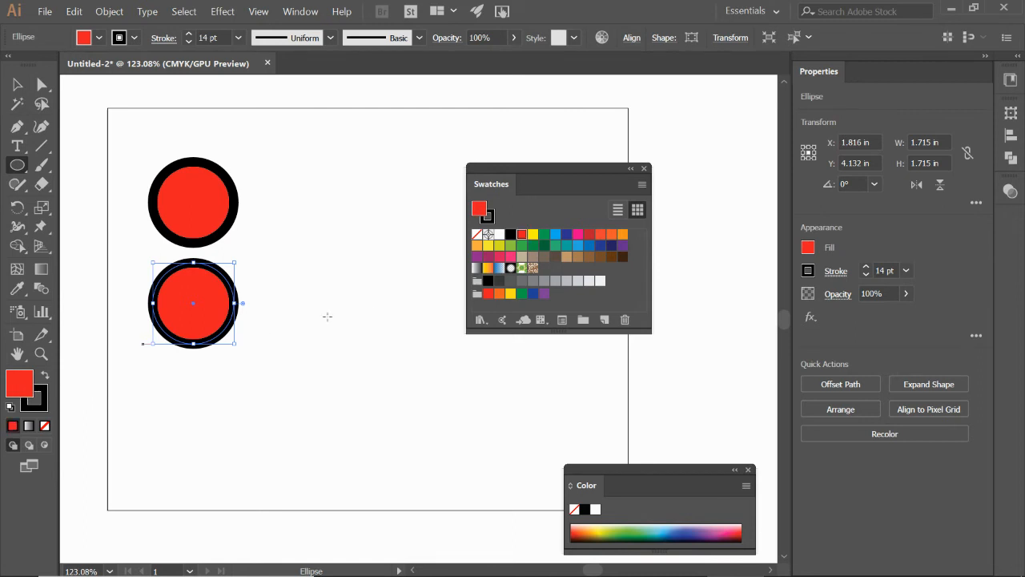
click(532, 233)
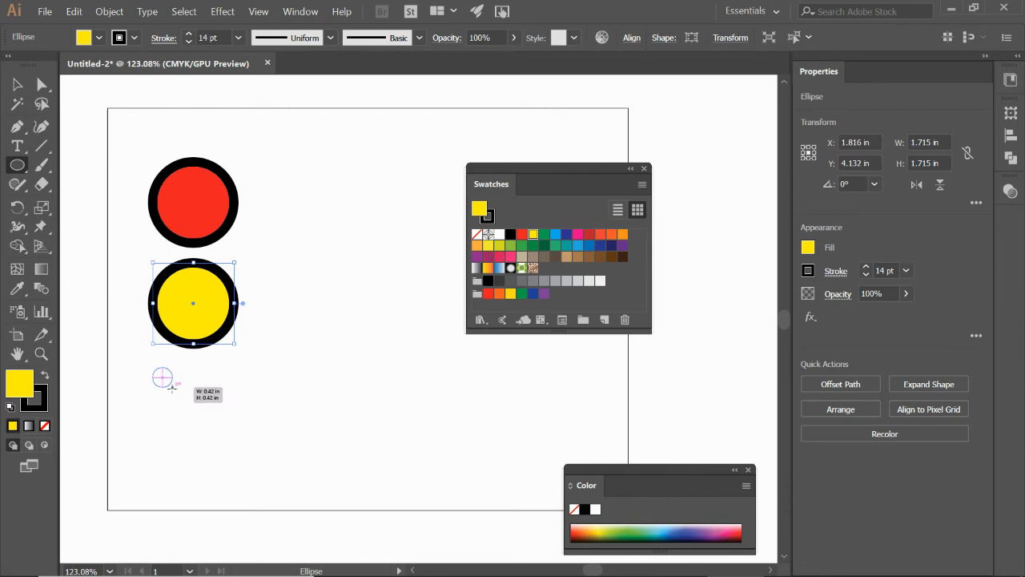
drag(163, 378, 235, 430)
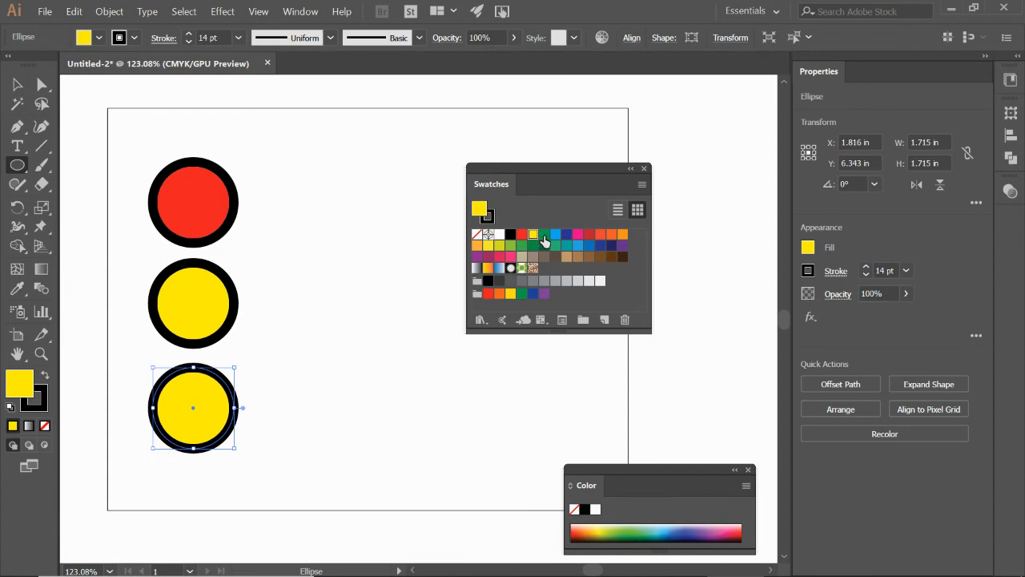
click(544, 234)
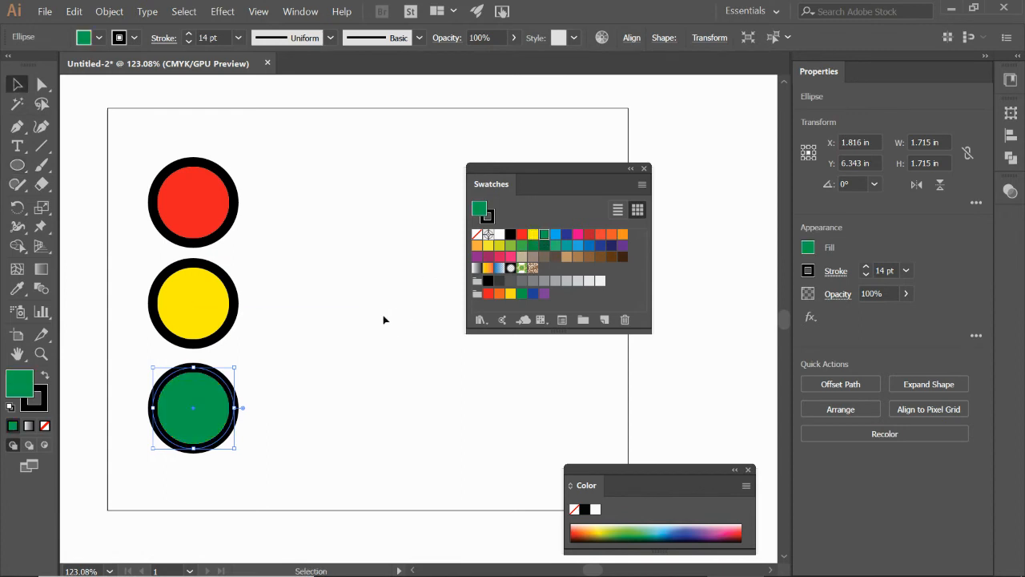
Move the swatches aside and pick the Rectangle Tool from the shape flyout
drag(491, 183, 556, 186)
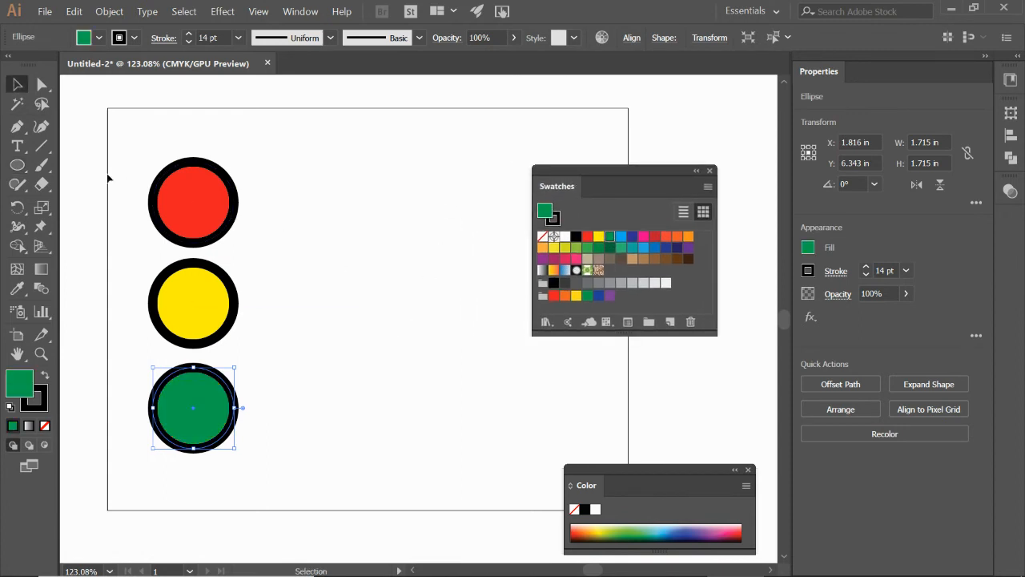
mouse_move(16, 165)
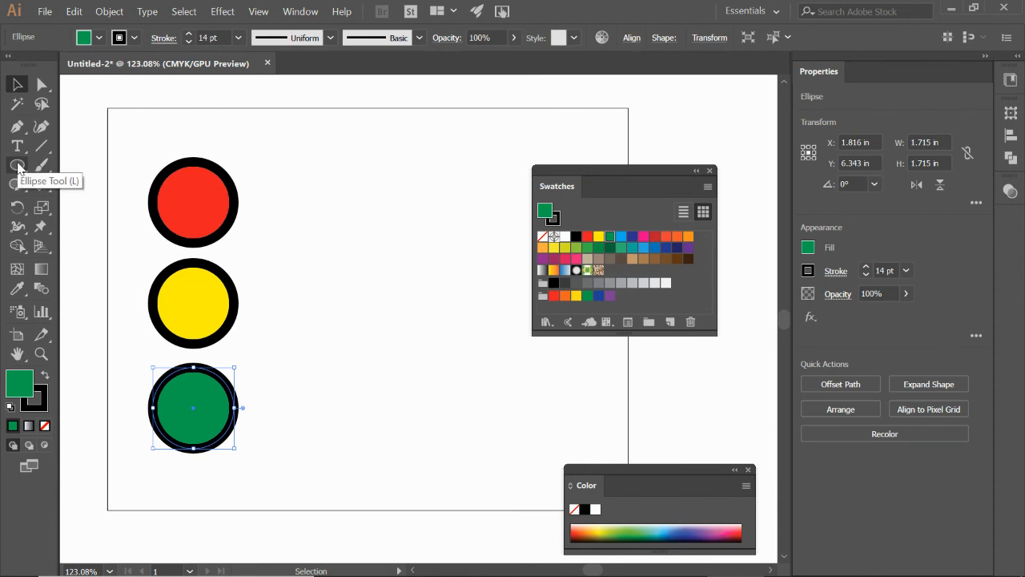
click(18, 165)
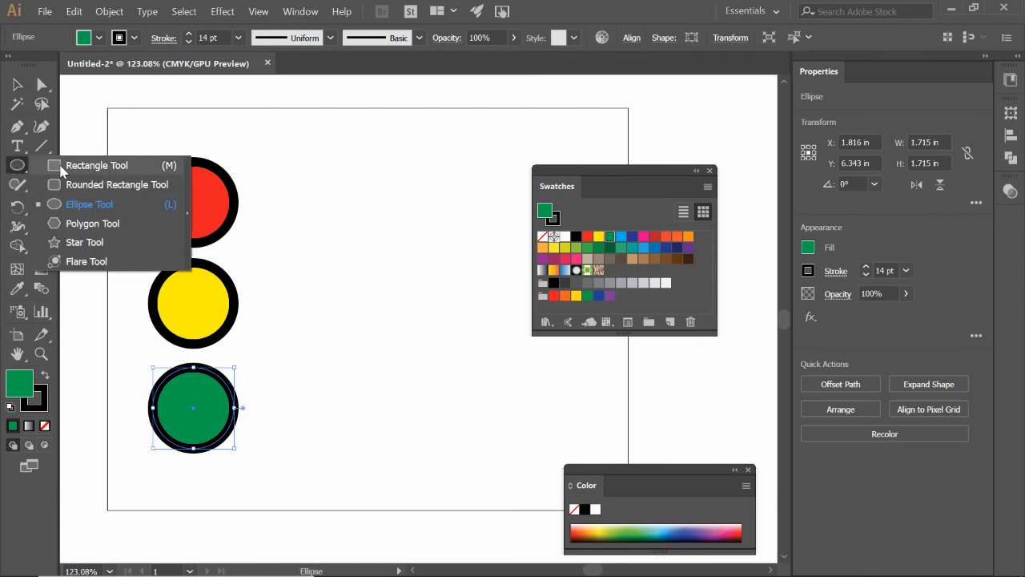
click(86, 165)
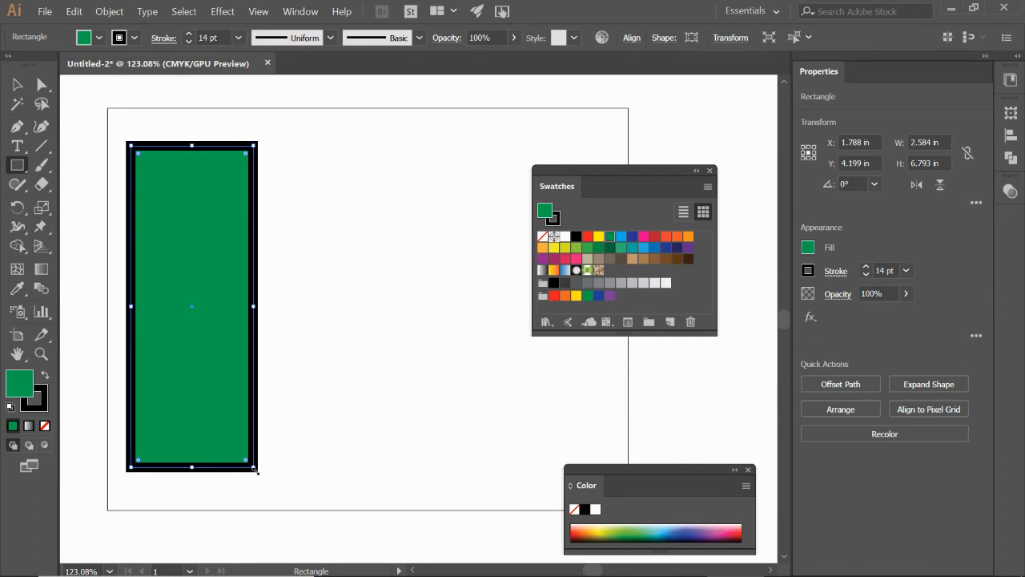
mouse_move(30, 366)
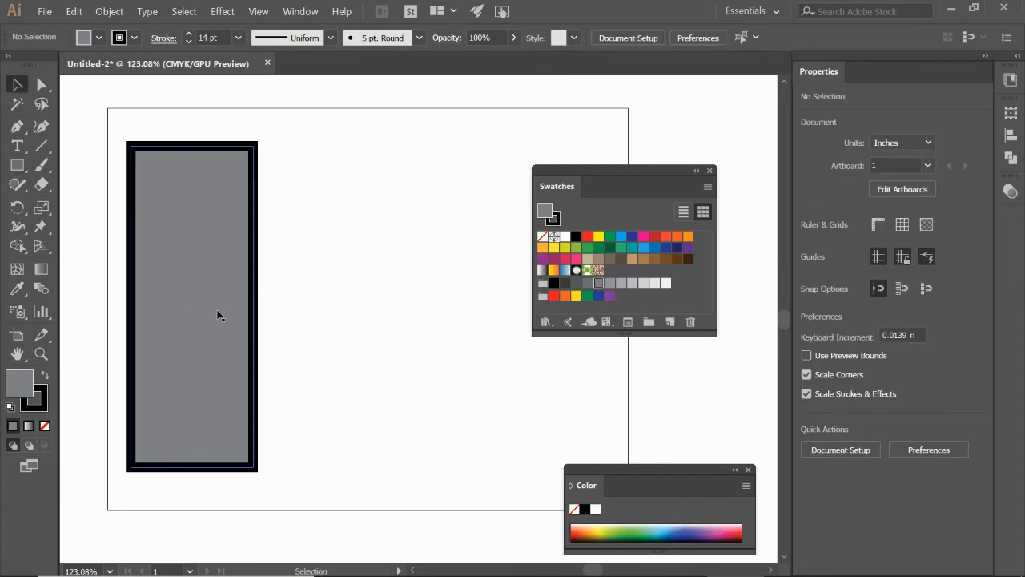
Move the gray rectangle over the circles and send it to the back
drag(220, 312, 256, 308)
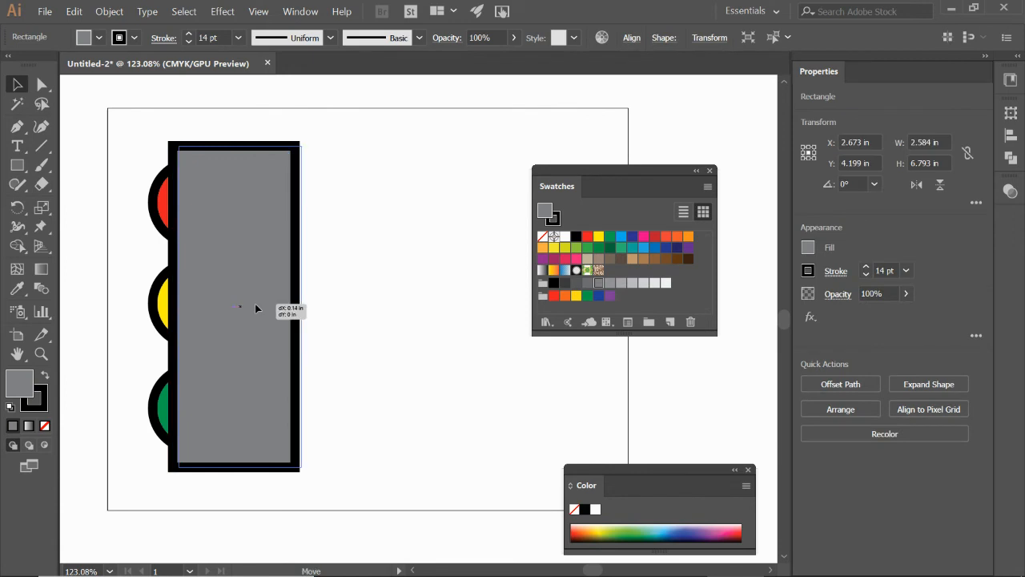
drag(256, 308, 393, 318)
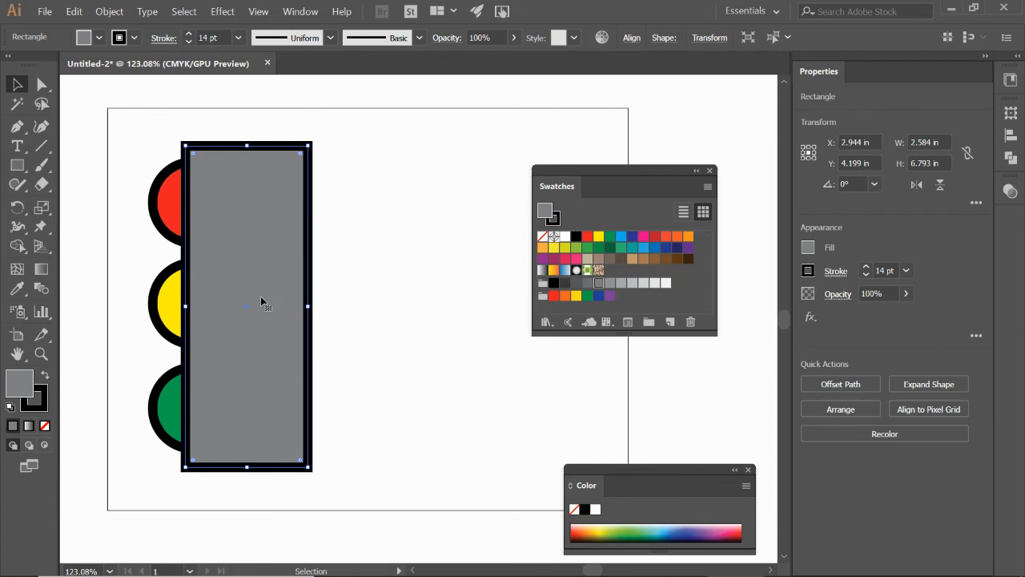
mouse_move(265, 229)
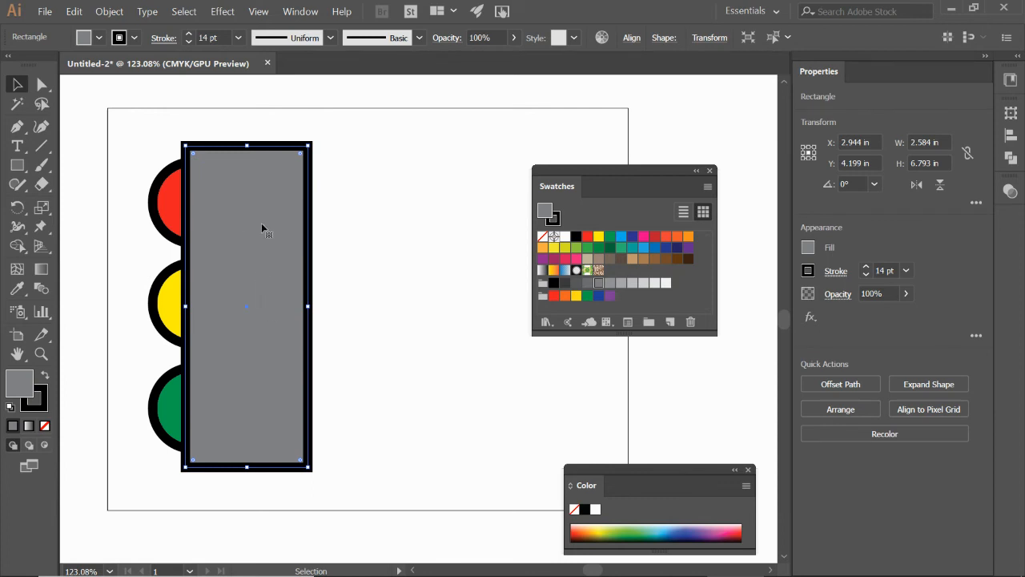
mouse_move(259, 228)
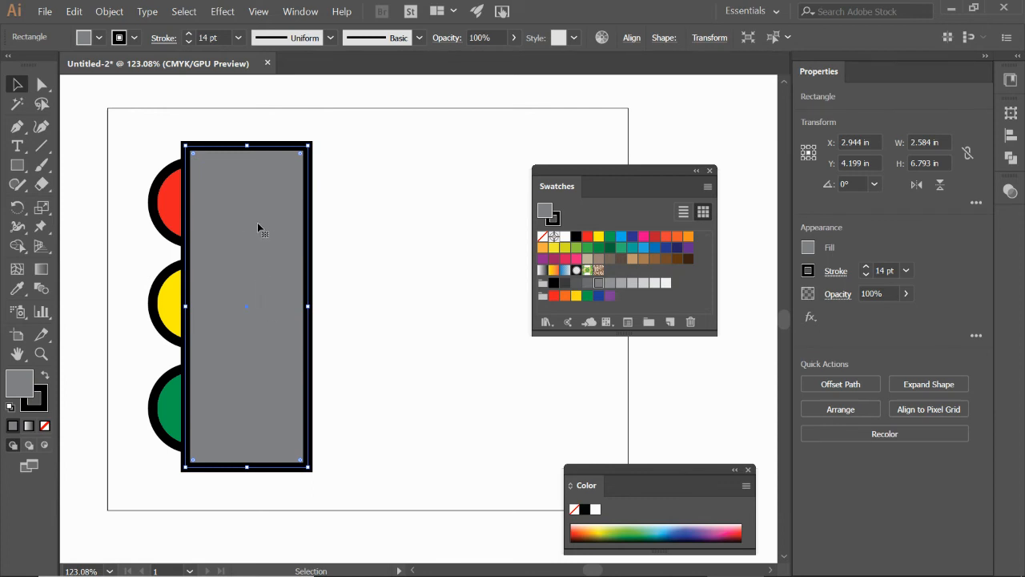
right_click(257, 228)
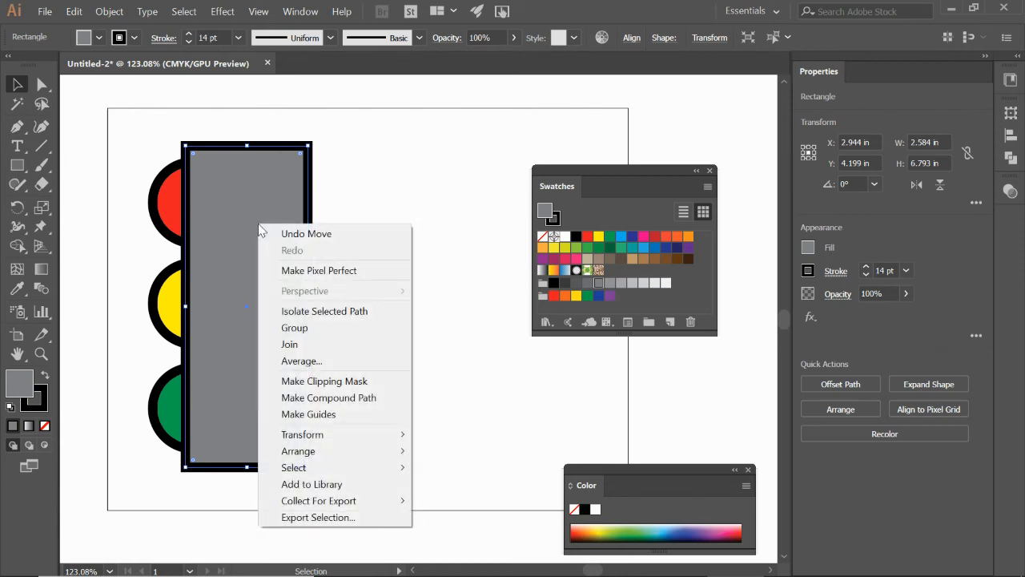
mouse_move(299, 450)
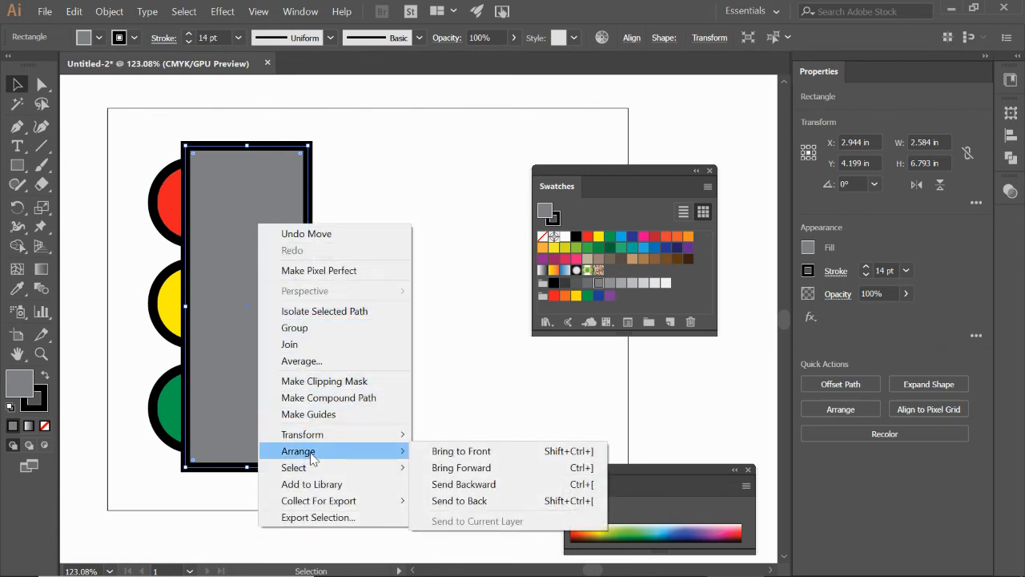
mouse_move(453, 451)
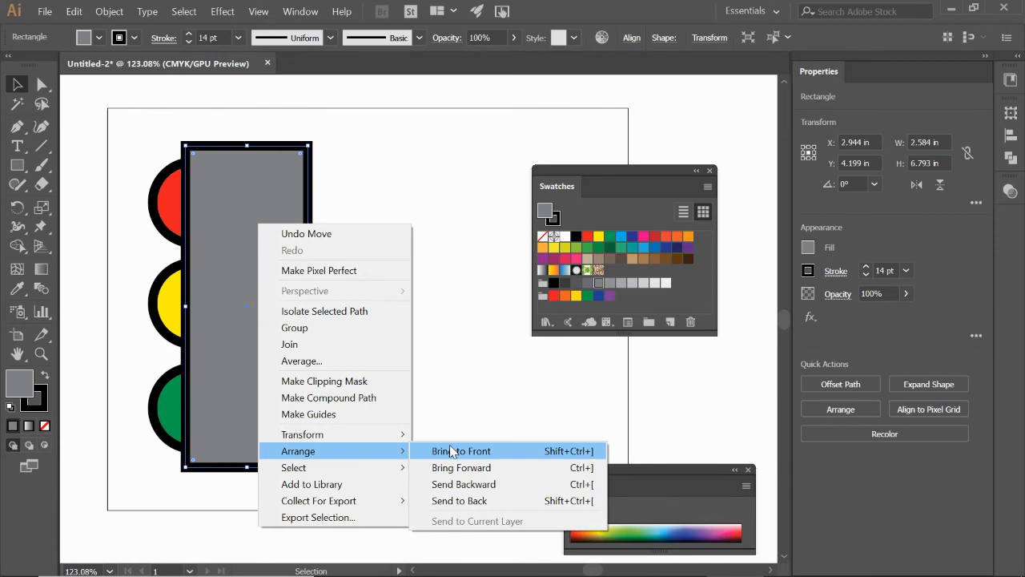
mouse_move(465, 491)
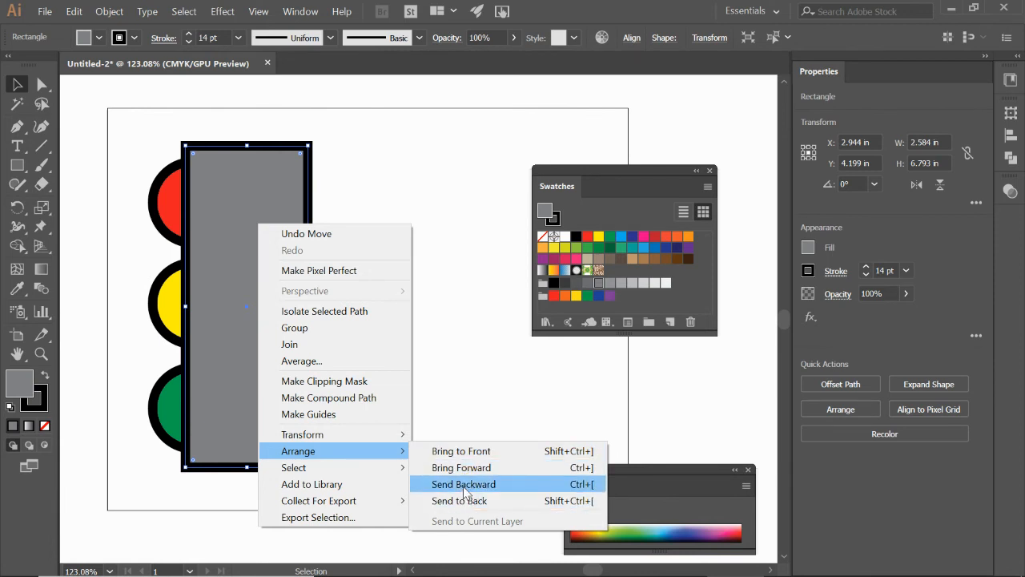
mouse_move(468, 504)
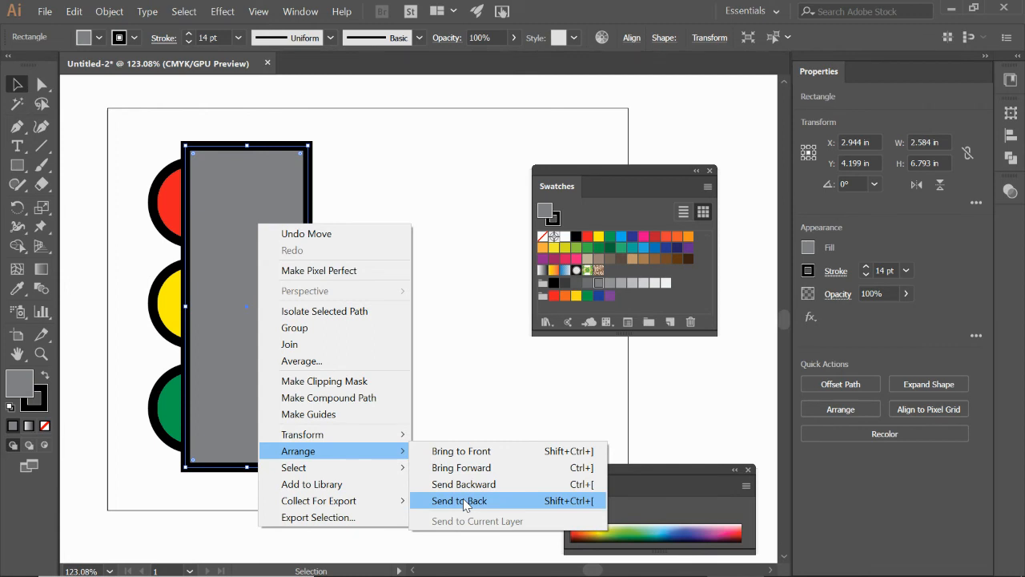
click(456, 500)
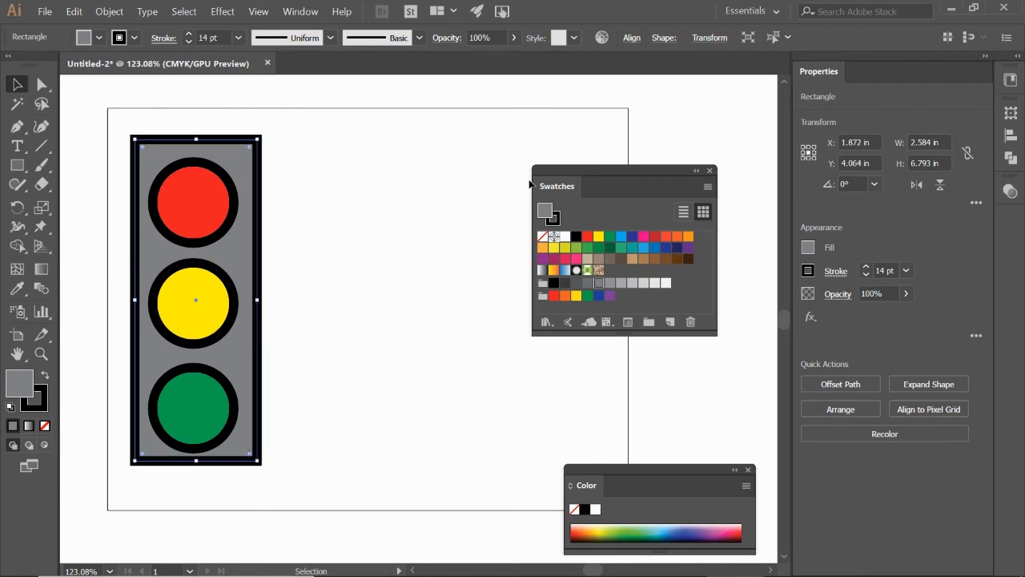
Move the Swatches panel aside and type 'Jaguars' as text beside the stoplight
drag(557, 186, 595, 279)
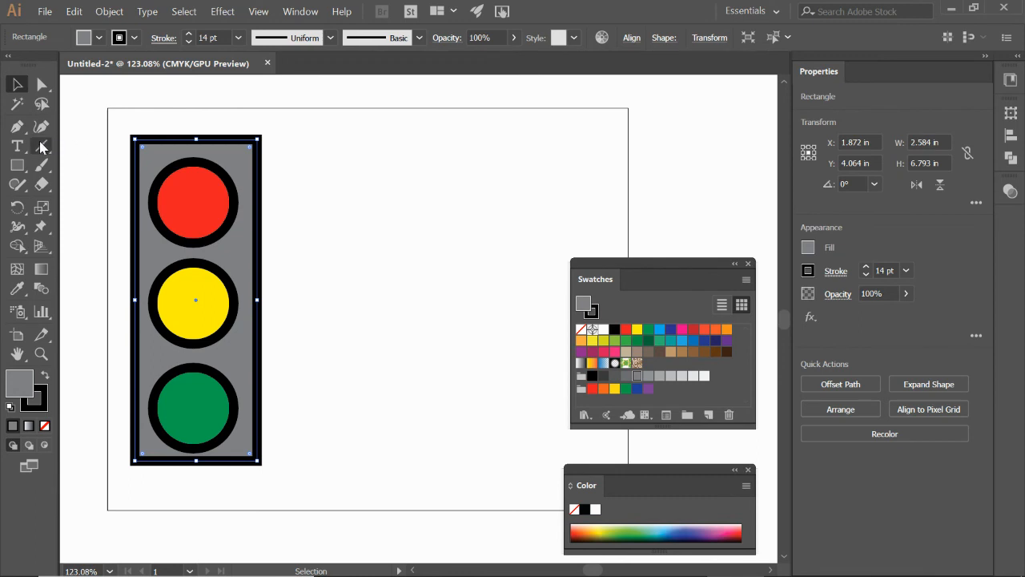
mouse_move(17, 145)
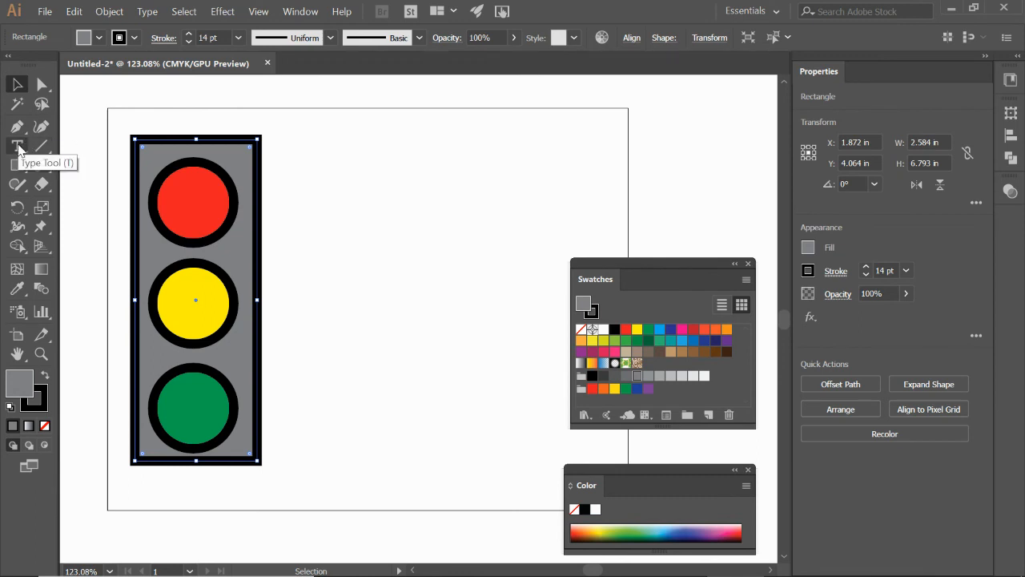
click(16, 145)
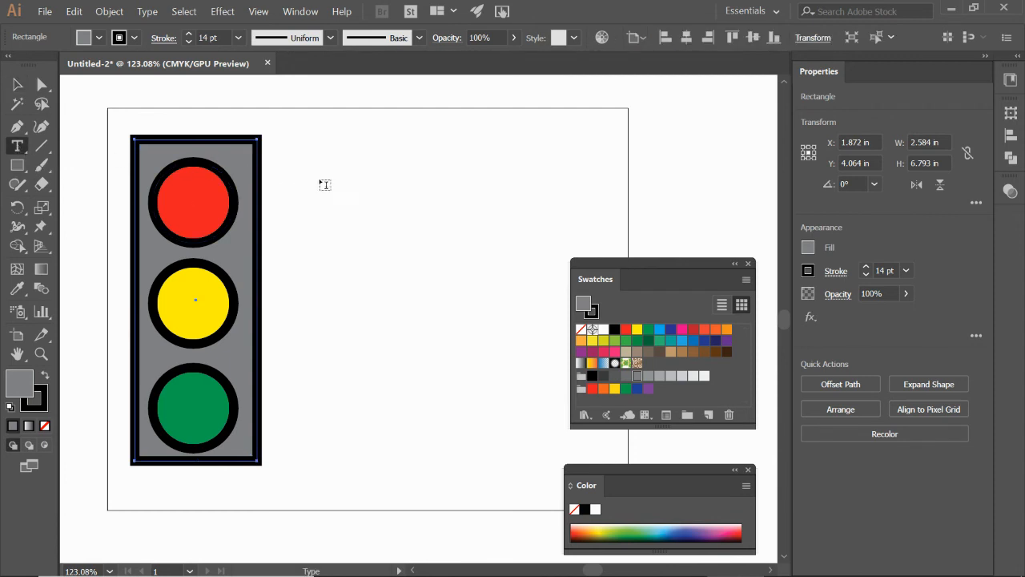
mouse_move(341, 180)
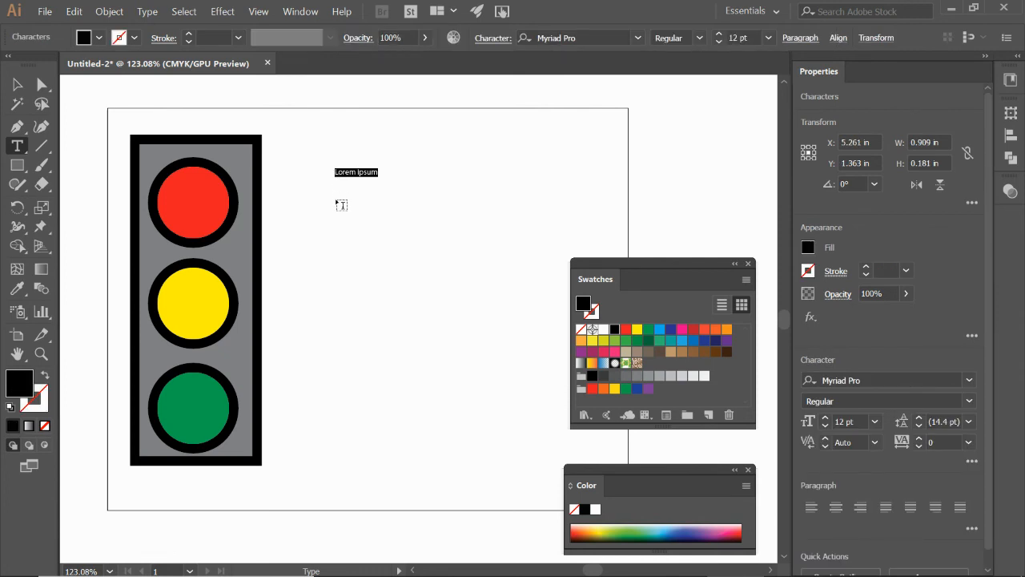
text(J)
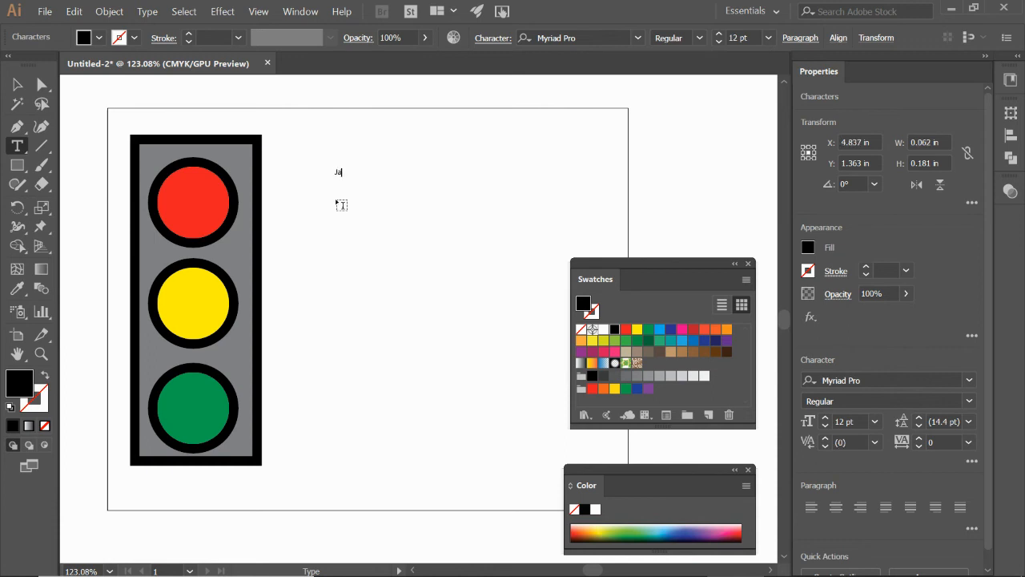
text(Jaguars)
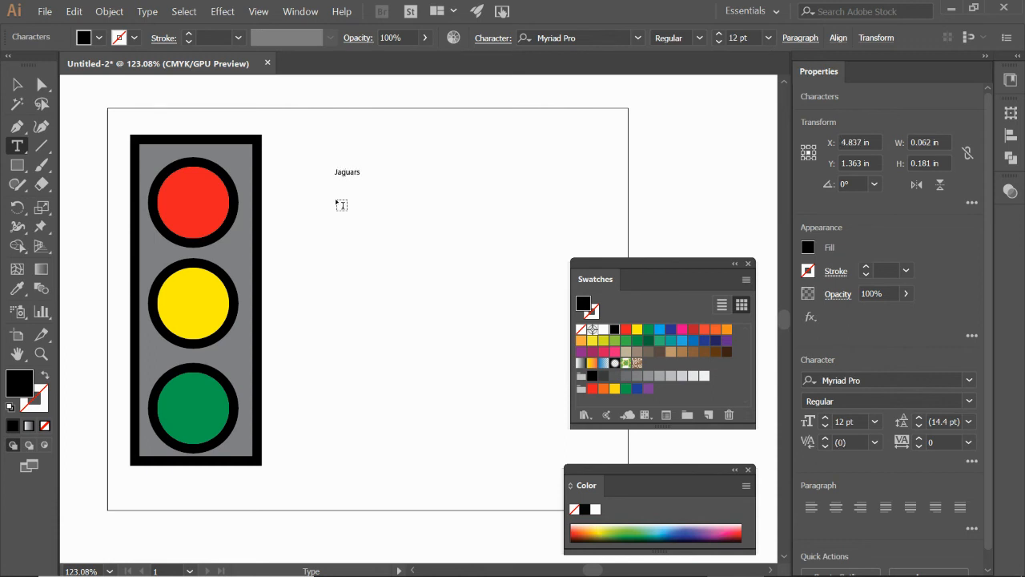
mouse_move(358, 189)
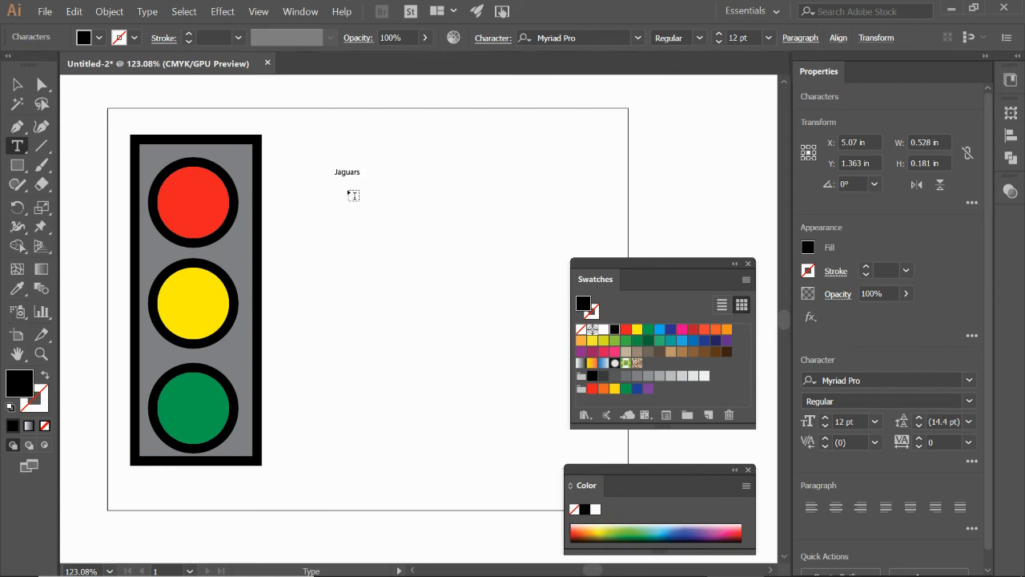
mouse_move(17, 145)
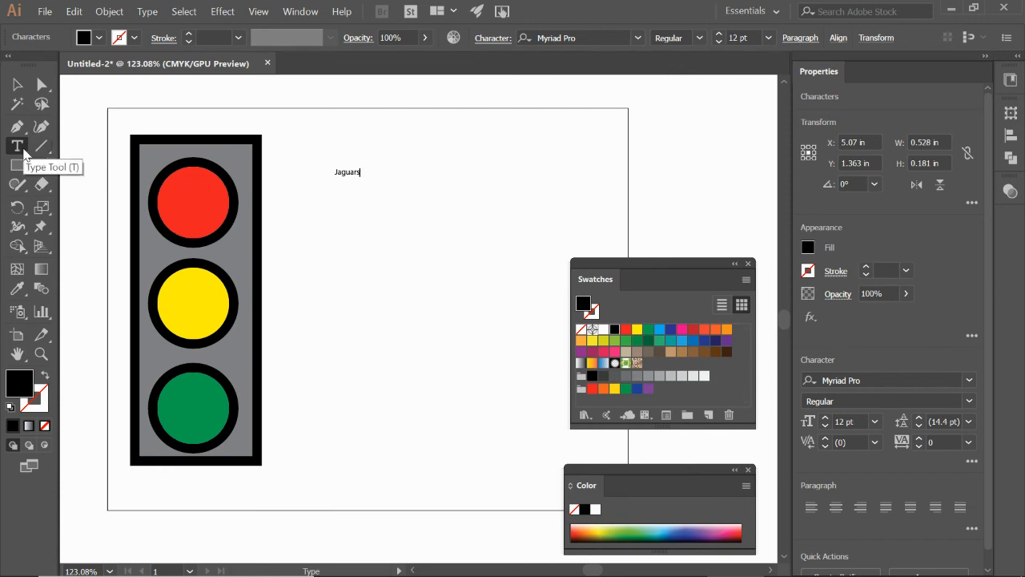
mouse_move(14, 104)
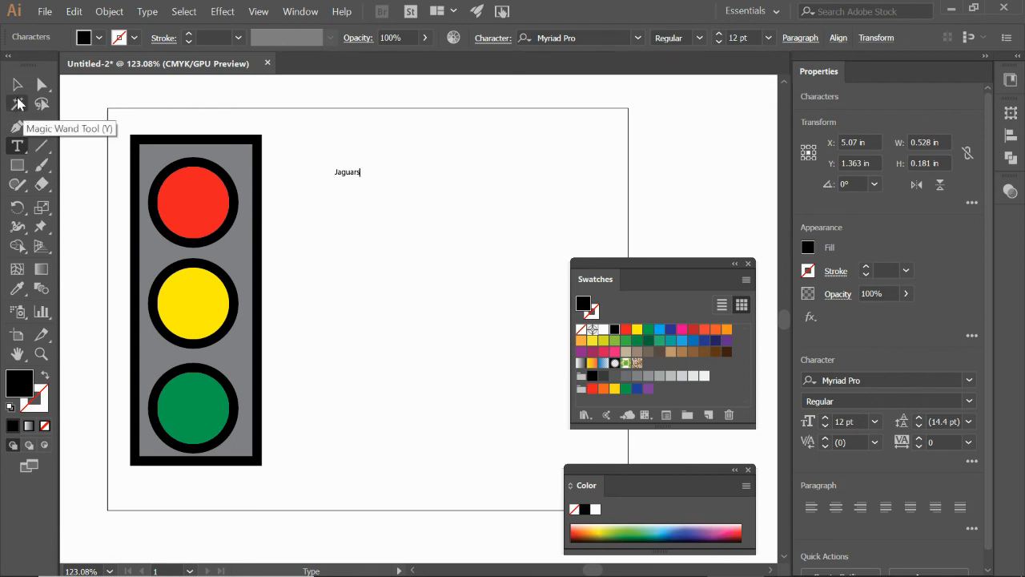
Scale the 'Jaguars' text up to about 93 pt and position it beside the stoplight
click(15, 83)
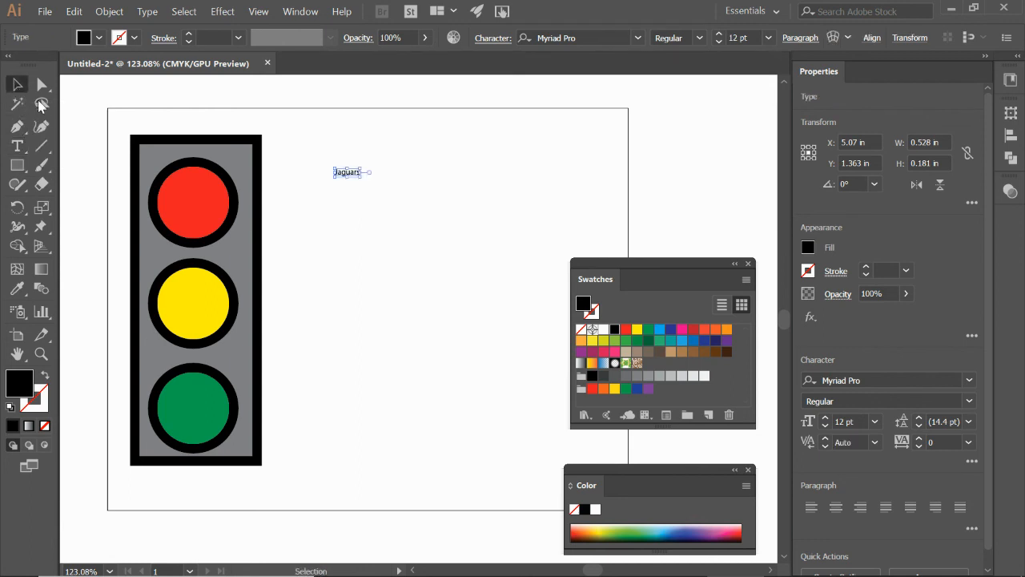
mouse_move(336, 165)
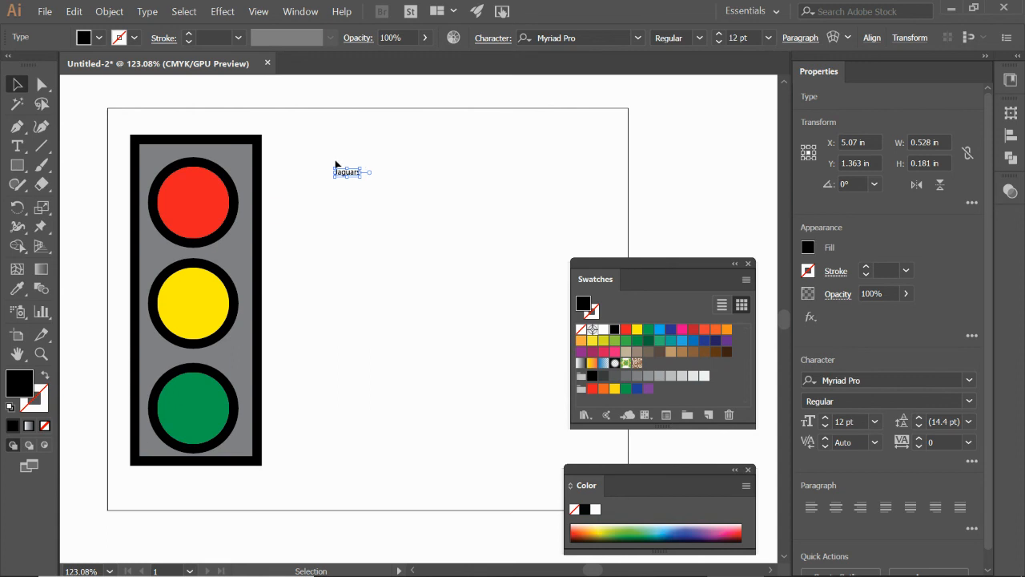
mouse_move(340, 160)
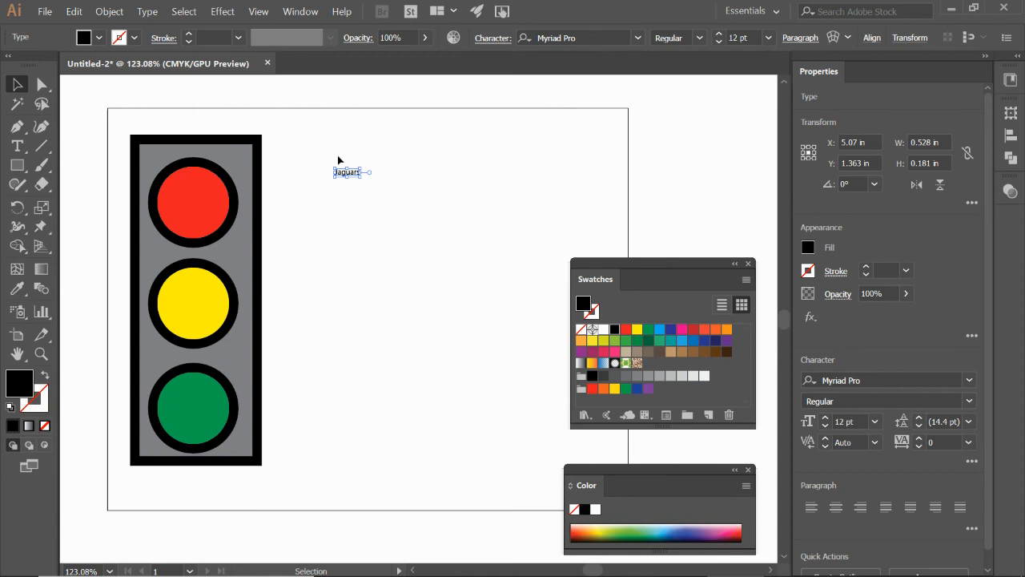
mouse_move(359, 178)
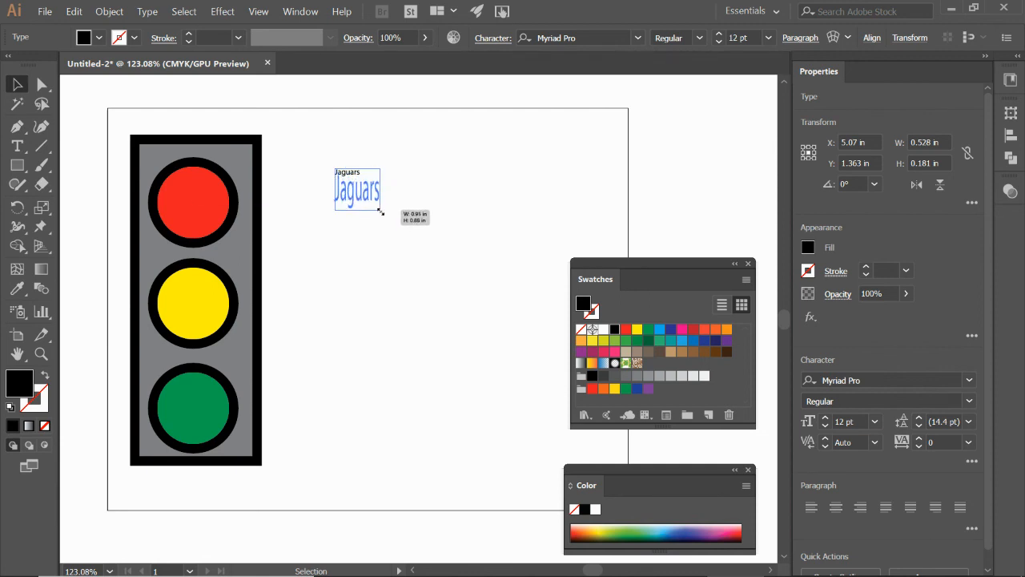
drag(382, 214, 390, 258)
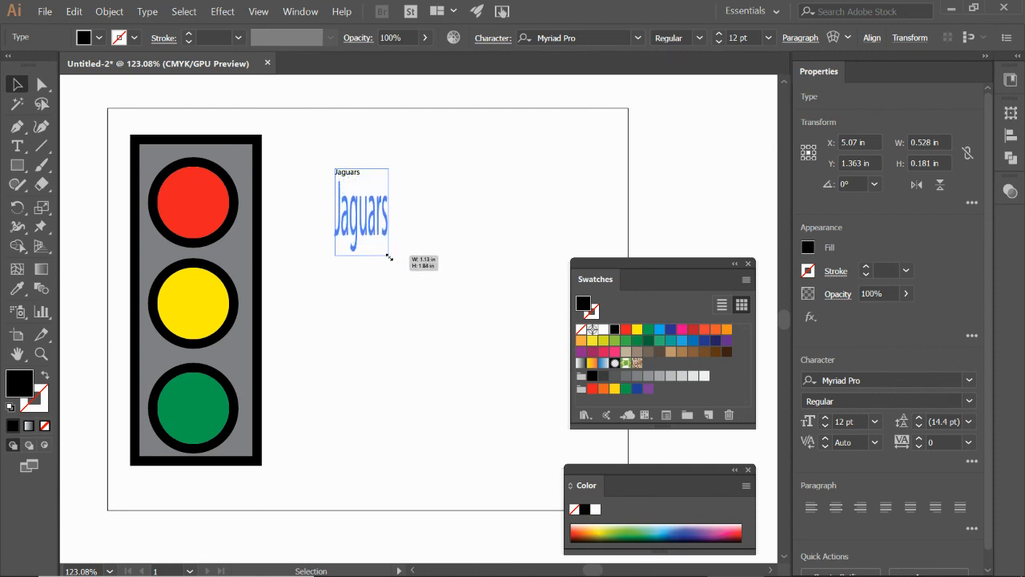
drag(388, 256, 441, 231)
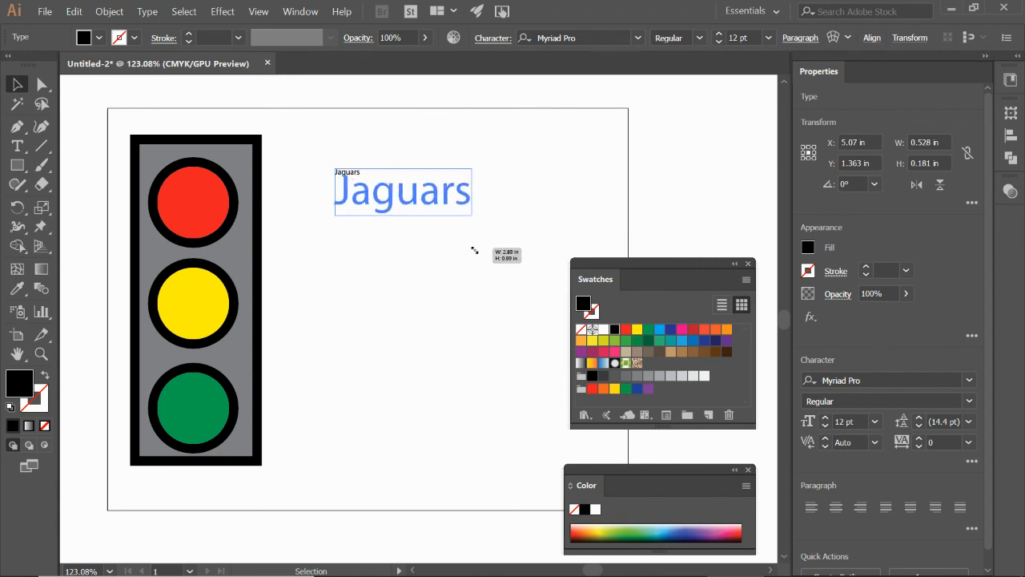
drag(473, 216, 399, 368)
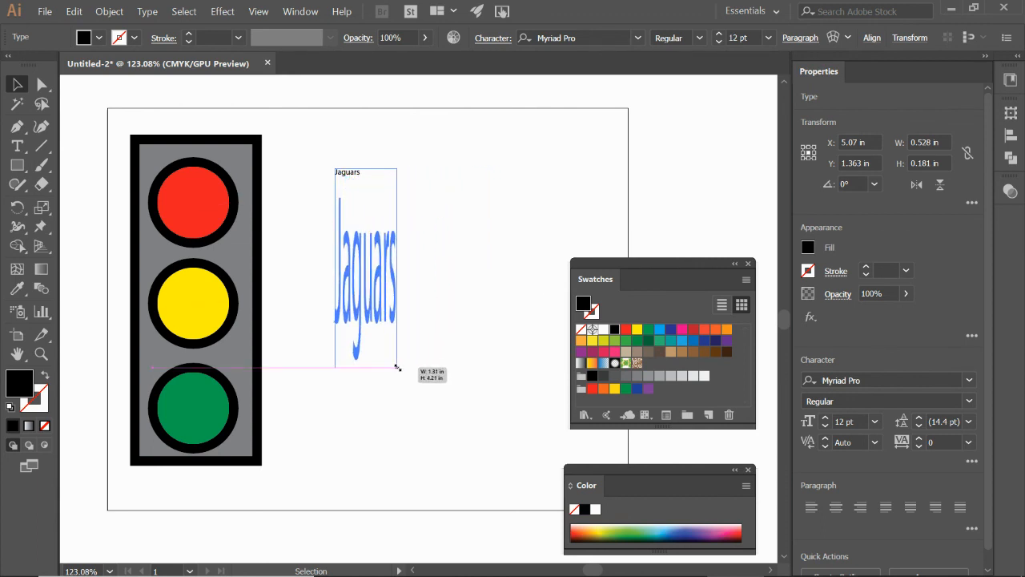
drag(398, 367, 561, 194)
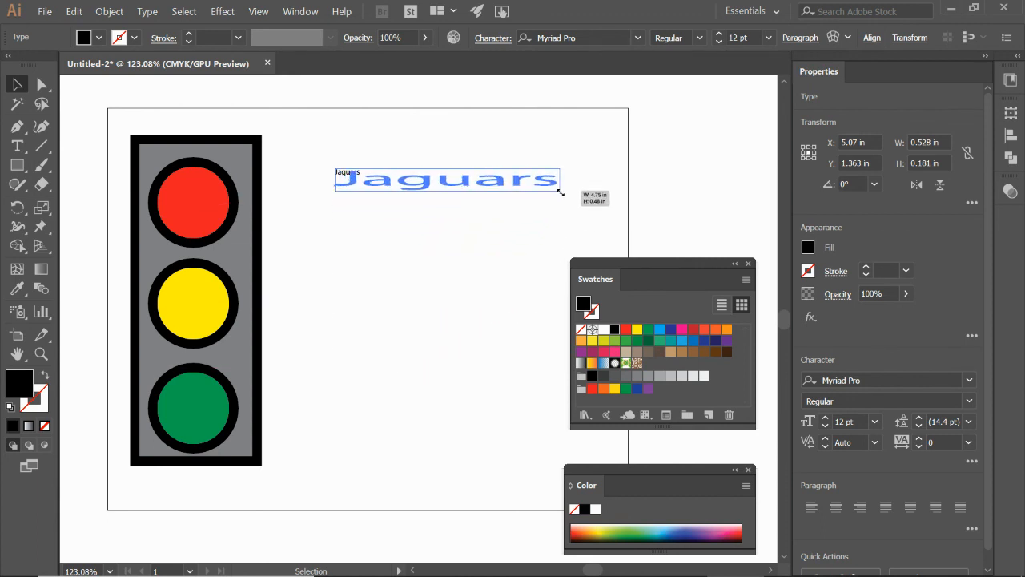
drag(561, 192, 448, 212)
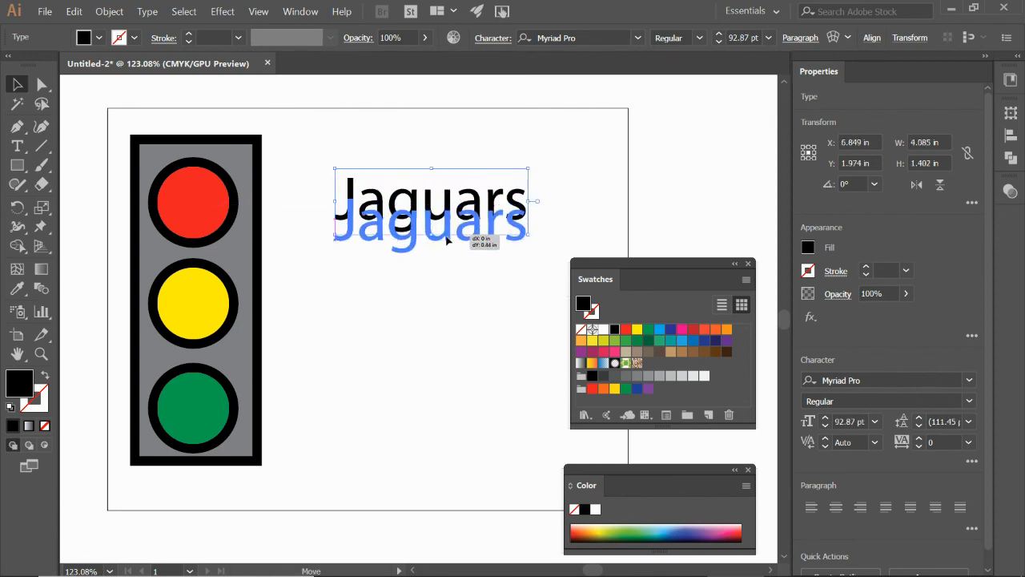
drag(432, 212, 425, 228)
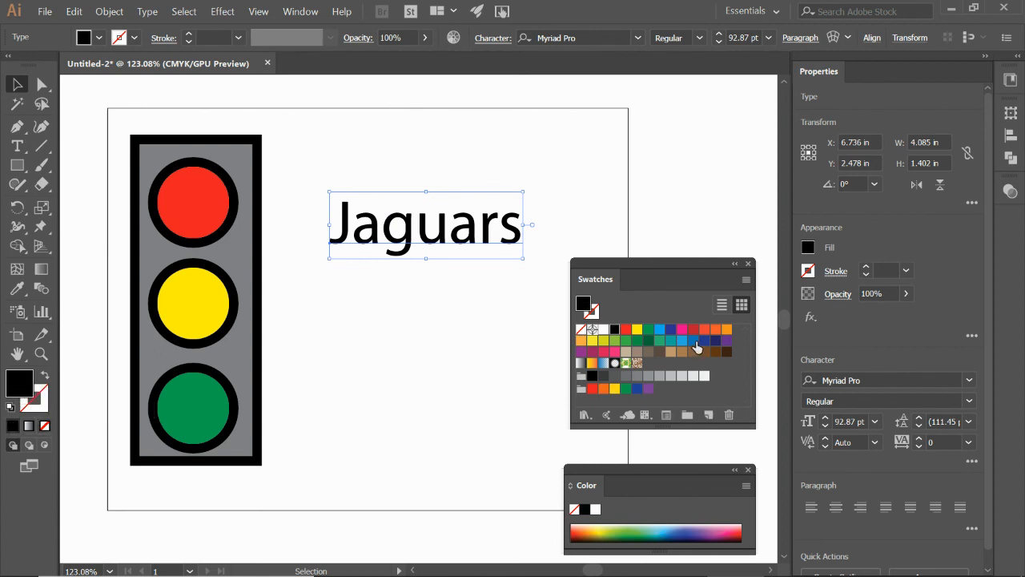
Fill the 'Jaguars' text blue and give it a 1 pt black stroke
click(696, 346)
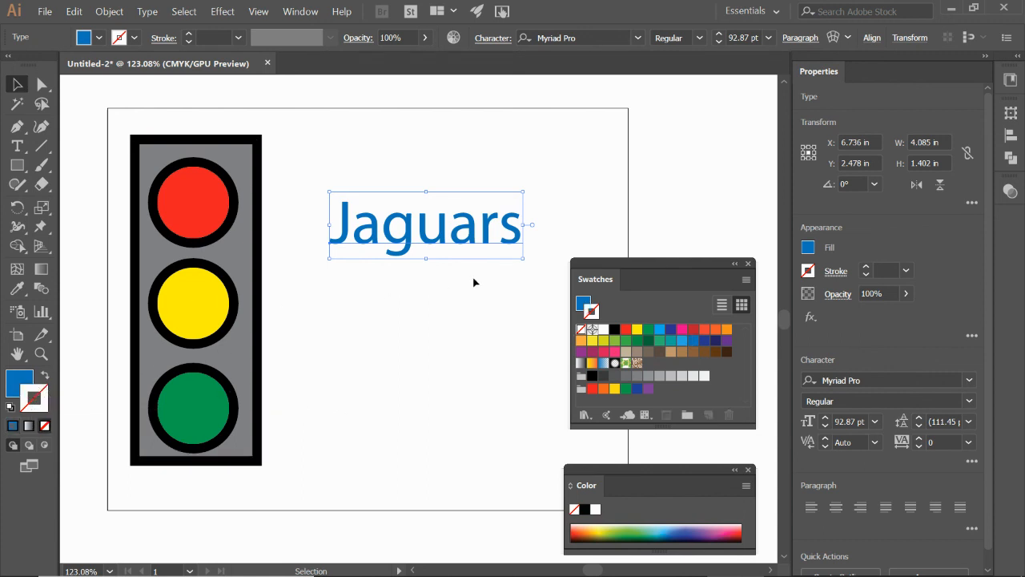
click(613, 329)
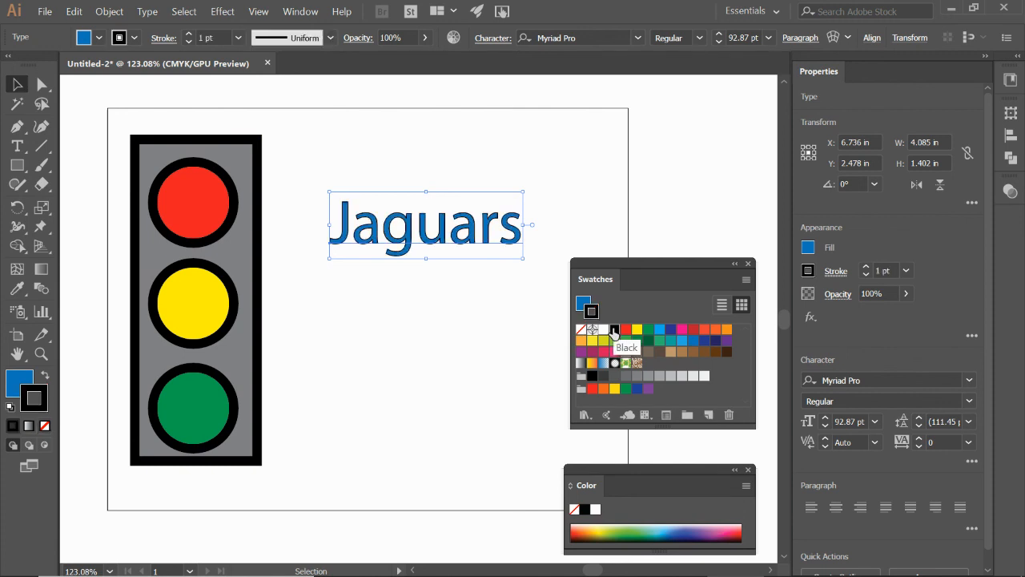
mouse_move(490, 341)
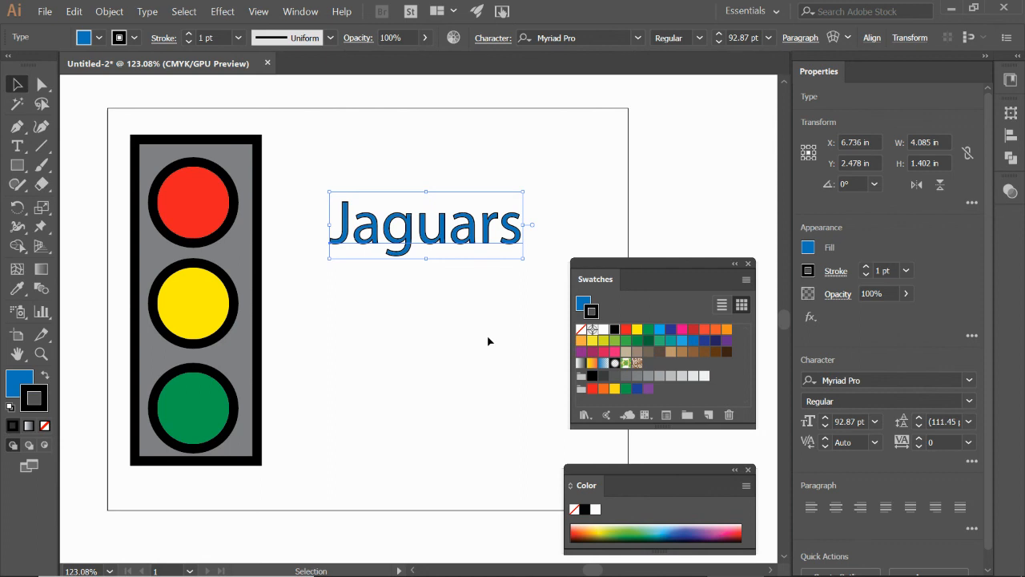
mouse_move(490, 358)
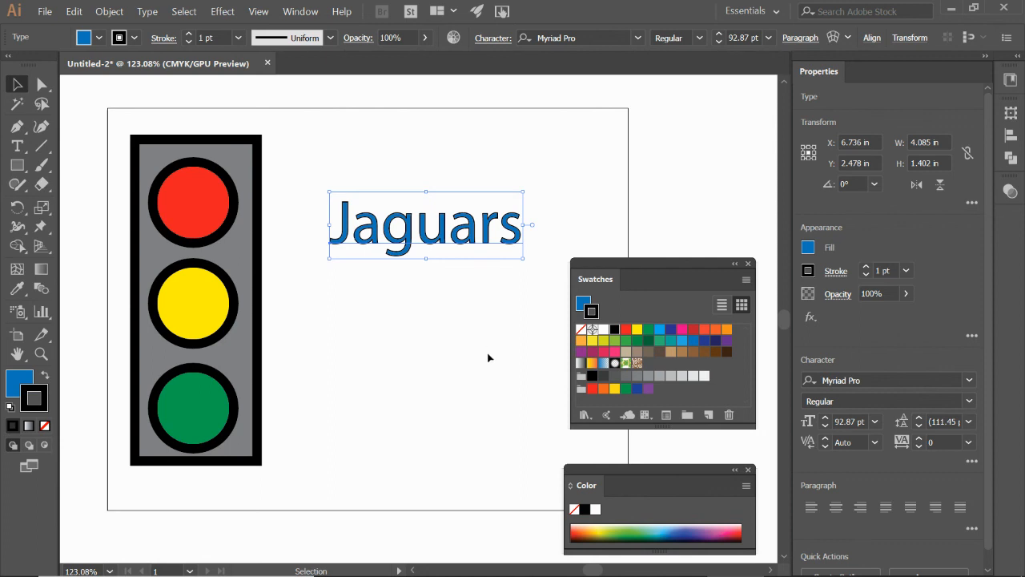